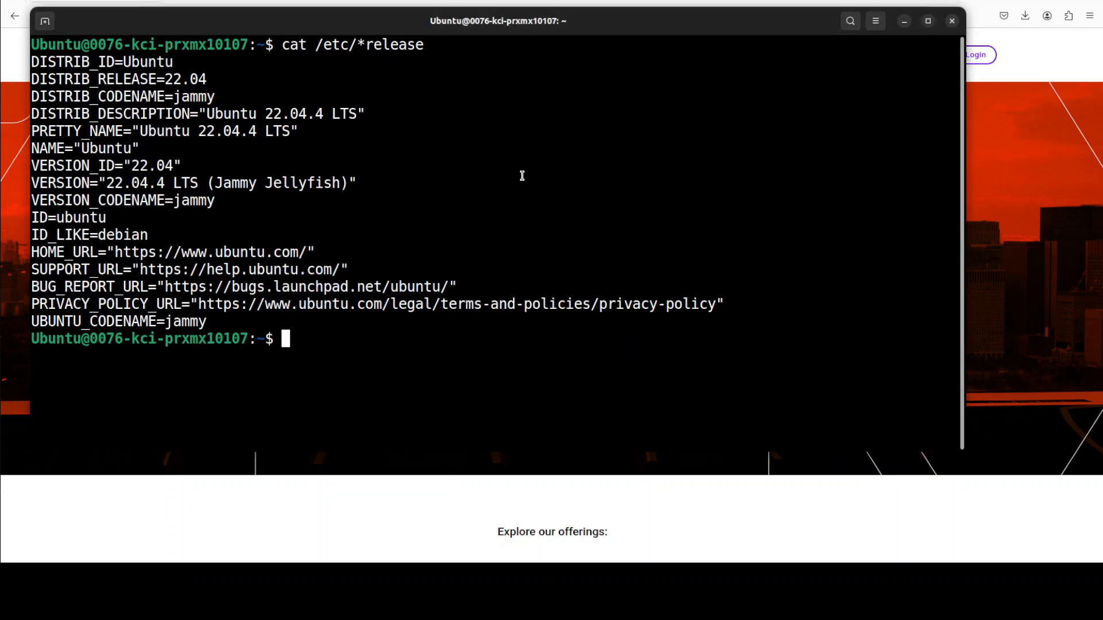
Step: Check the GPU with nvidia-smi, then paste the torch, hub and notebook install commands
{"action": "type", "text": "nvidia-smi"}
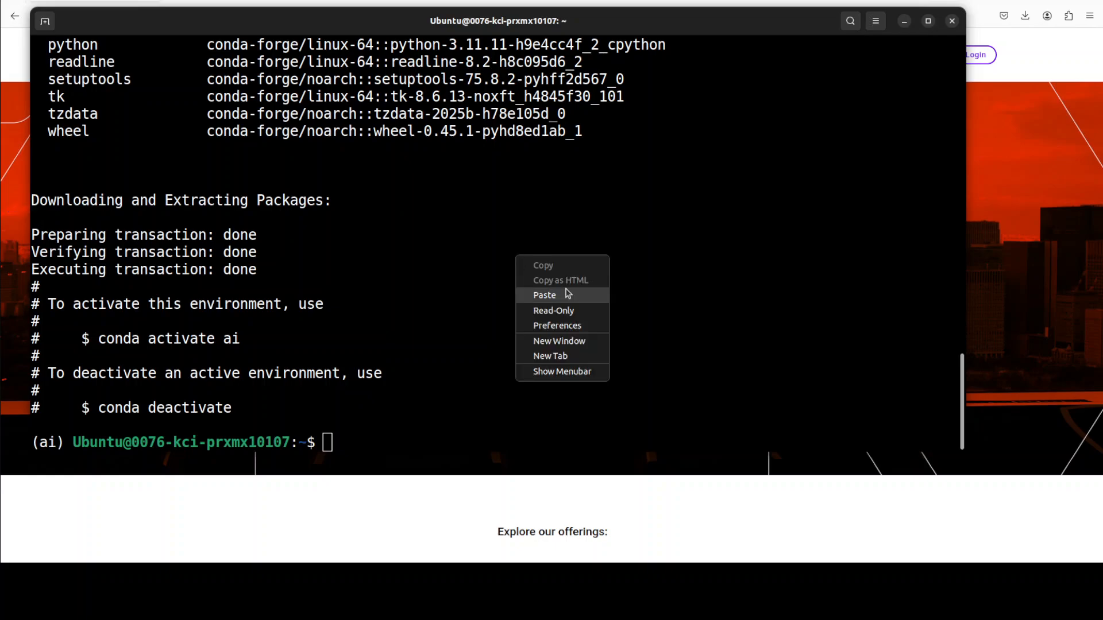
{"action": "left_click", "coordinate": [544, 294]}
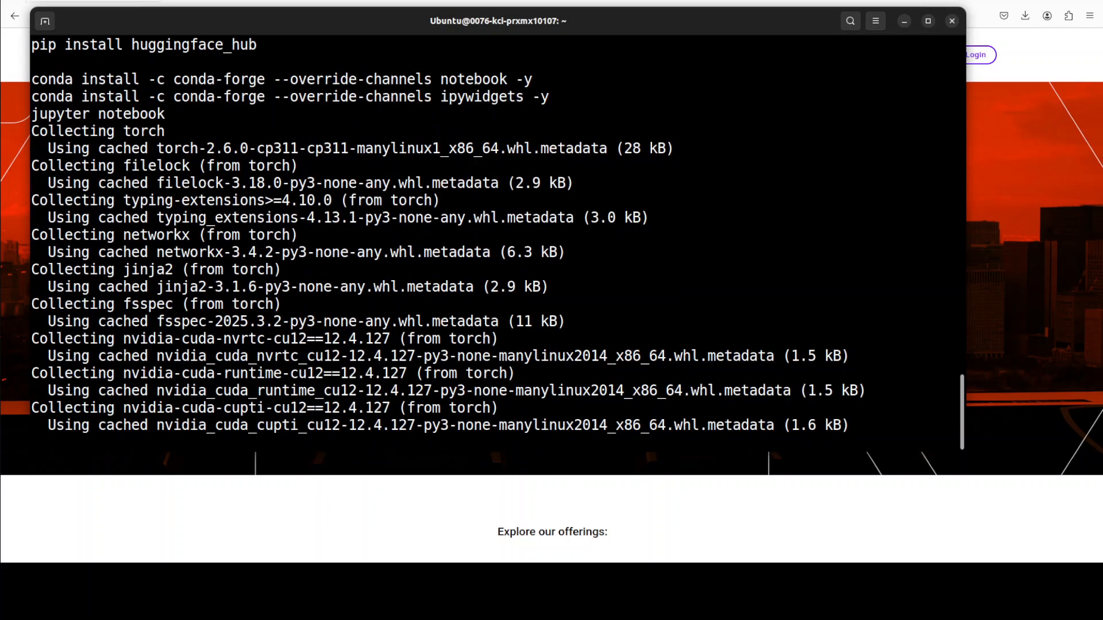
{"action": "scroll", "scroll_direction": "down", "scroll_amount": 3}
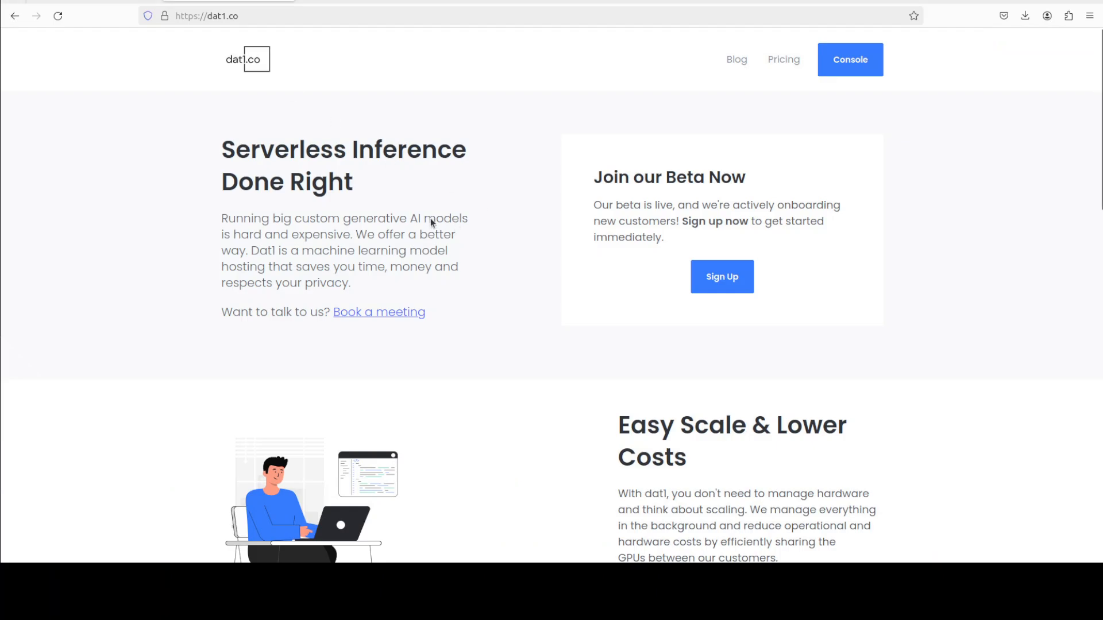
{"action": "mouse_move", "coordinate": [365, 199]}
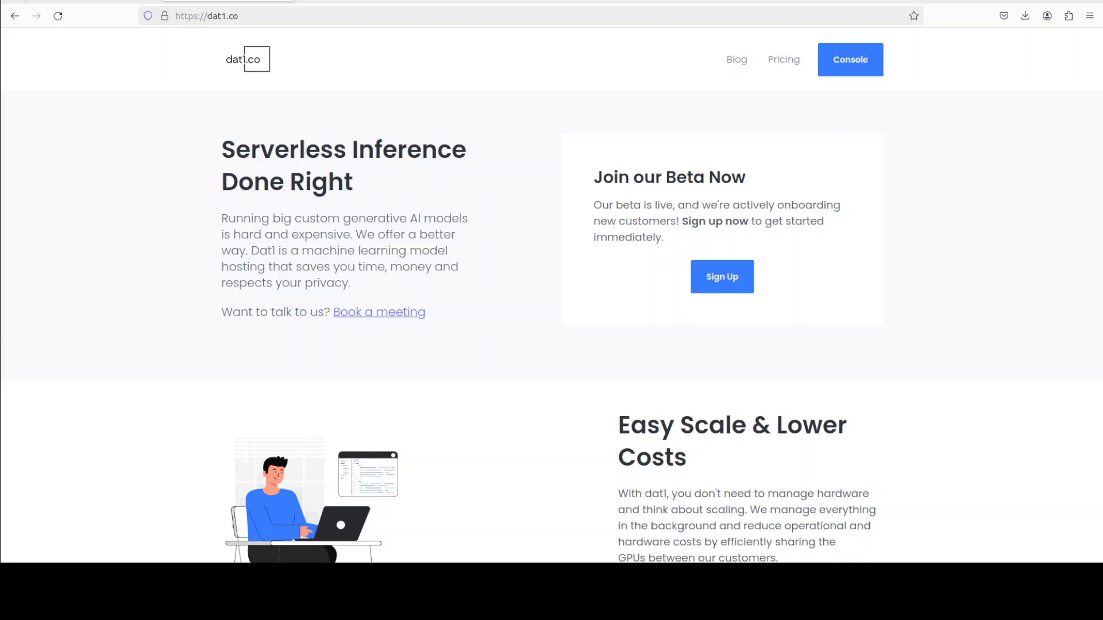
{"action": "mouse_move", "coordinate": [425, 110]}
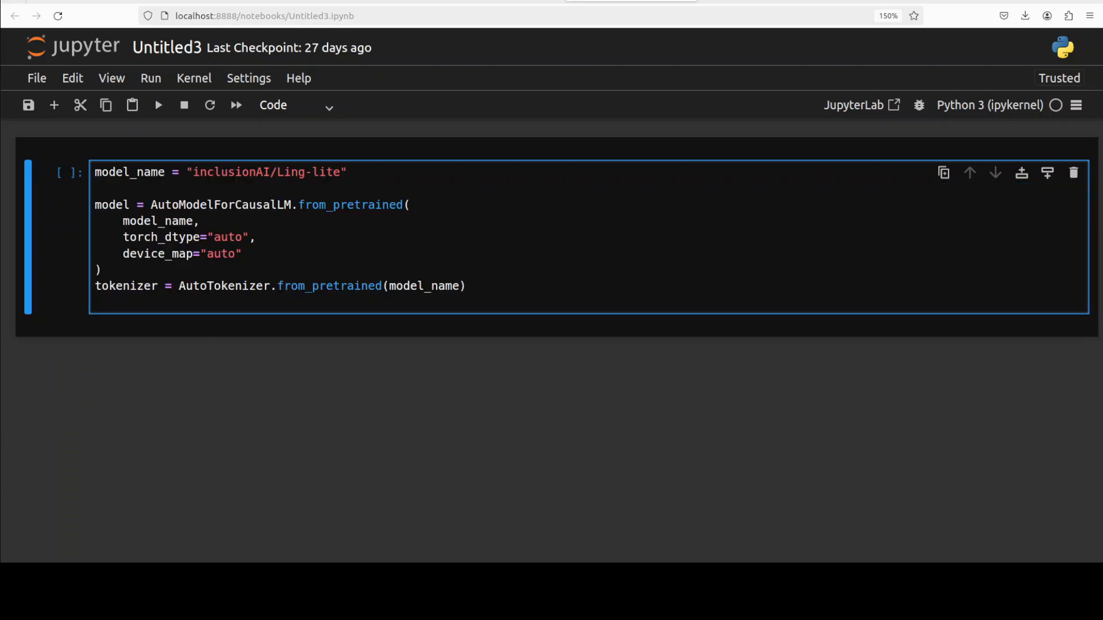
Step: Run the Ling-lite model and tokenizer loading cell and let the files download
{"action": "left_click", "coordinate": [157, 104]}
{"action": "type", "text": "y"}
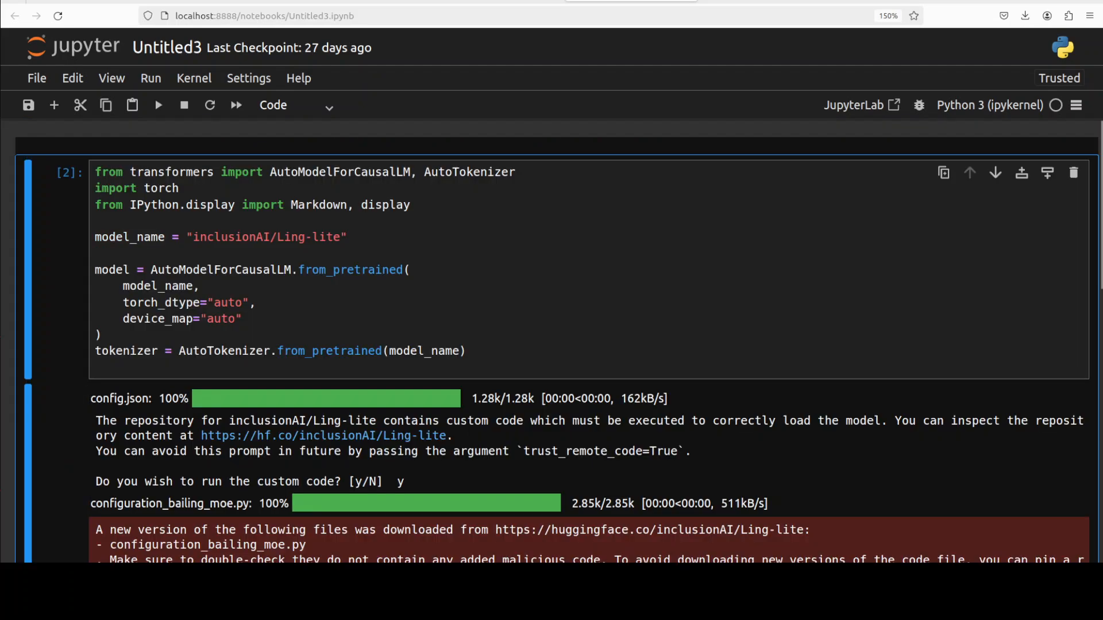
{"action": "scroll", "scroll_direction": "down", "scroll_amount": 3}
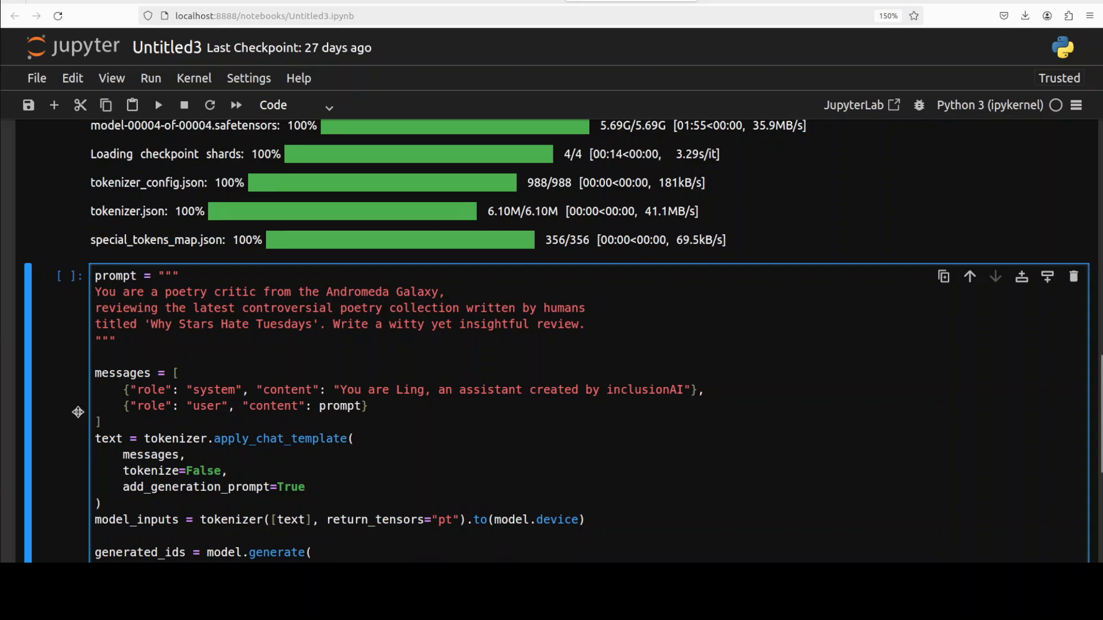
{"action": "scroll", "scroll_direction": "down", "scroll_amount": 3}
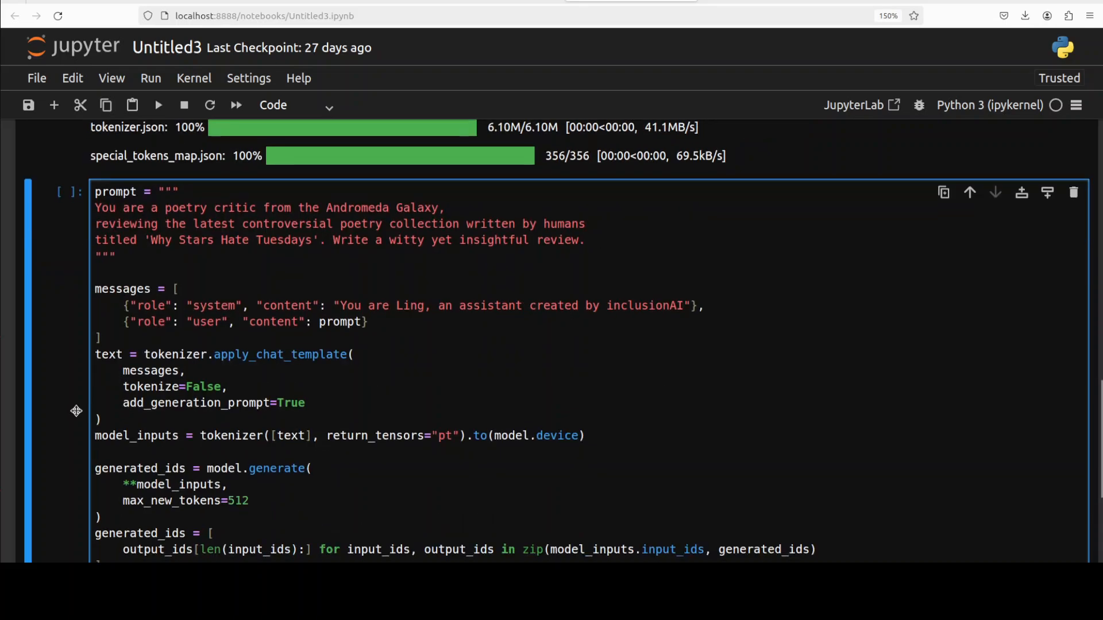
{"action": "scroll", "scroll_direction": "down", "scroll_amount": 3}
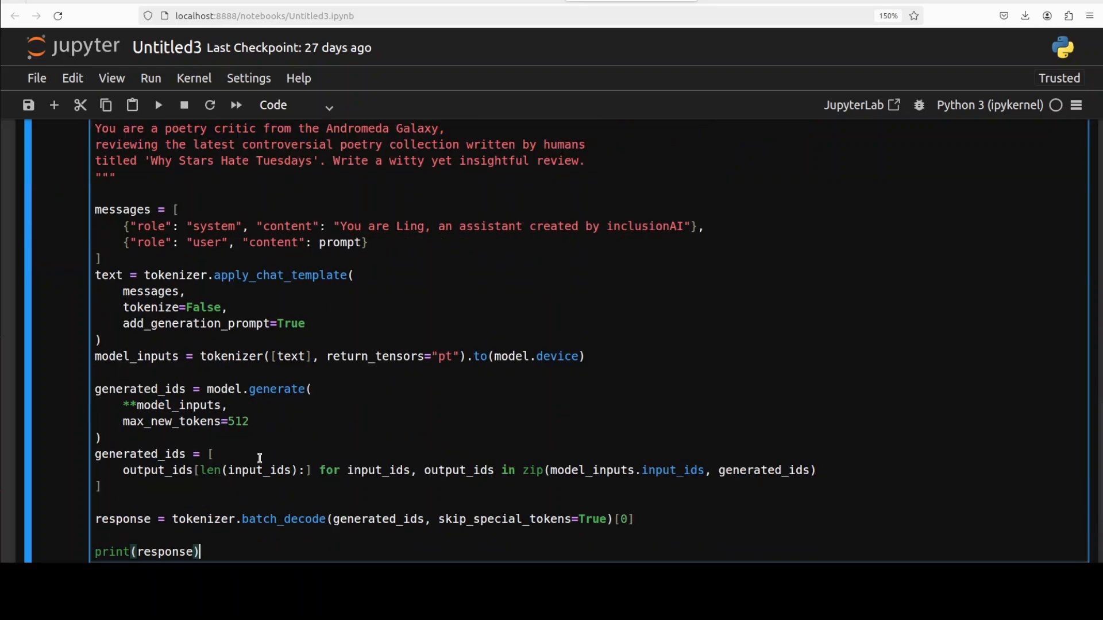
{"action": "scroll", "scroll_direction": "down", "scroll_amount": 3}
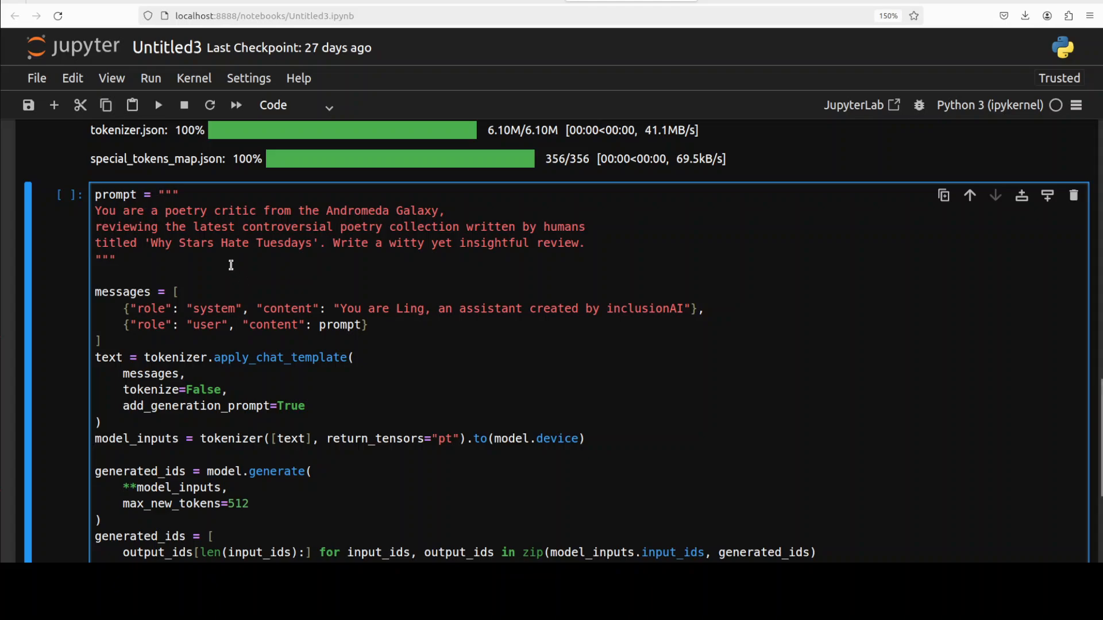
{"action": "mouse_move", "coordinate": [569, 263]}
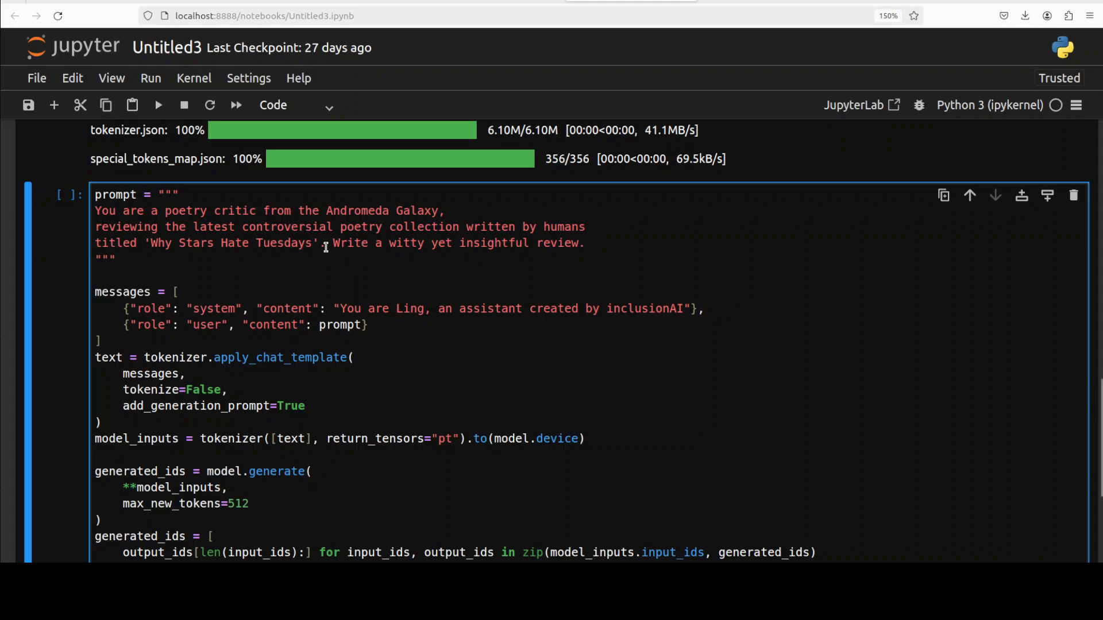
{"action": "mouse_move", "coordinate": [552, 247]}
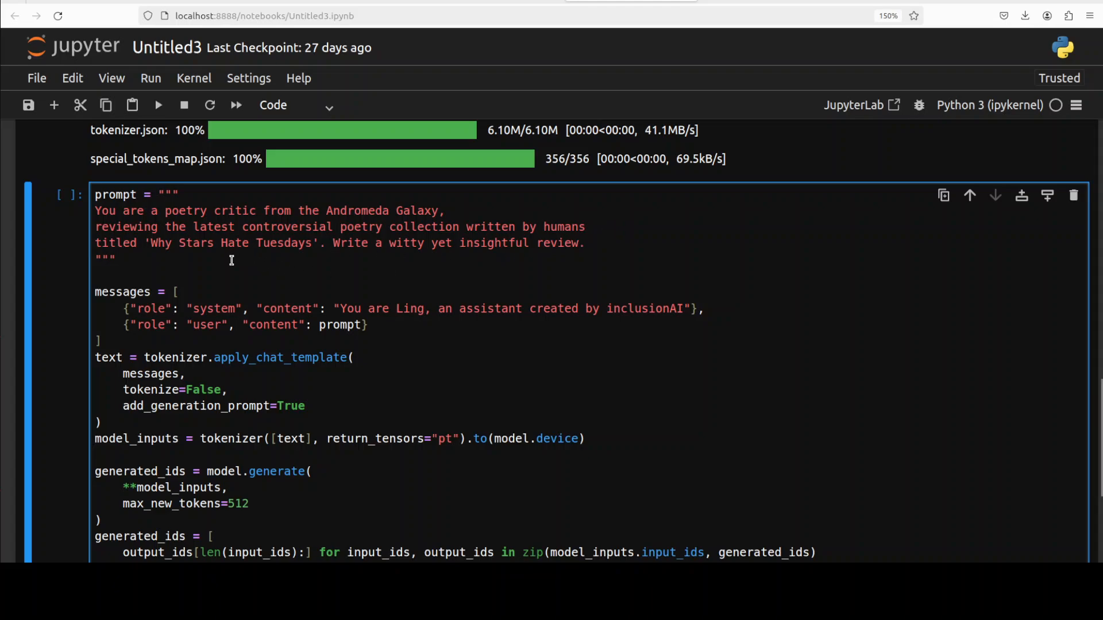
{"action": "mouse_move", "coordinate": [442, 257]}
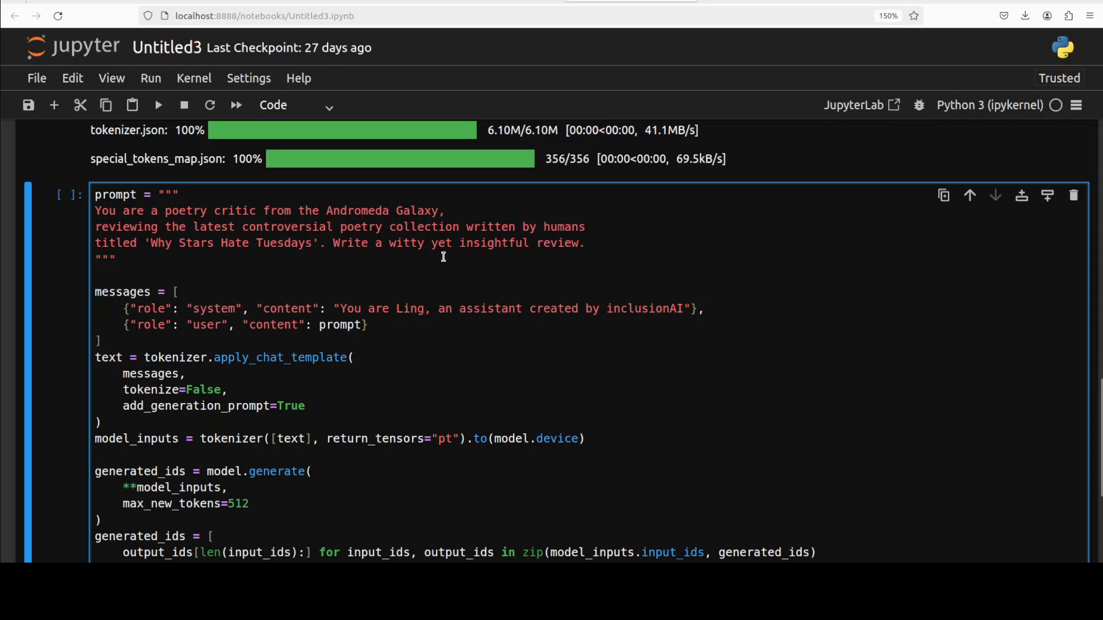
{"action": "mouse_move", "coordinate": [38, 412]}
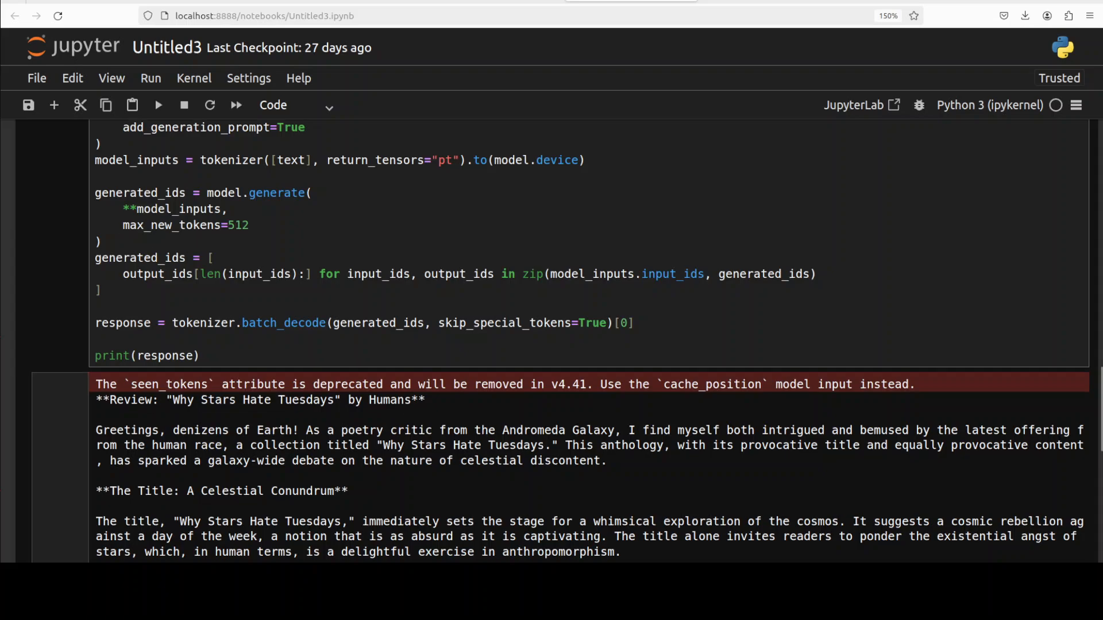
Step: Read the printed 'Why Stars Hate Tuesdays' review and highlight its sentence about metaphors
{"action": "scroll", "scroll_direction": "down", "scroll_amount": 3}
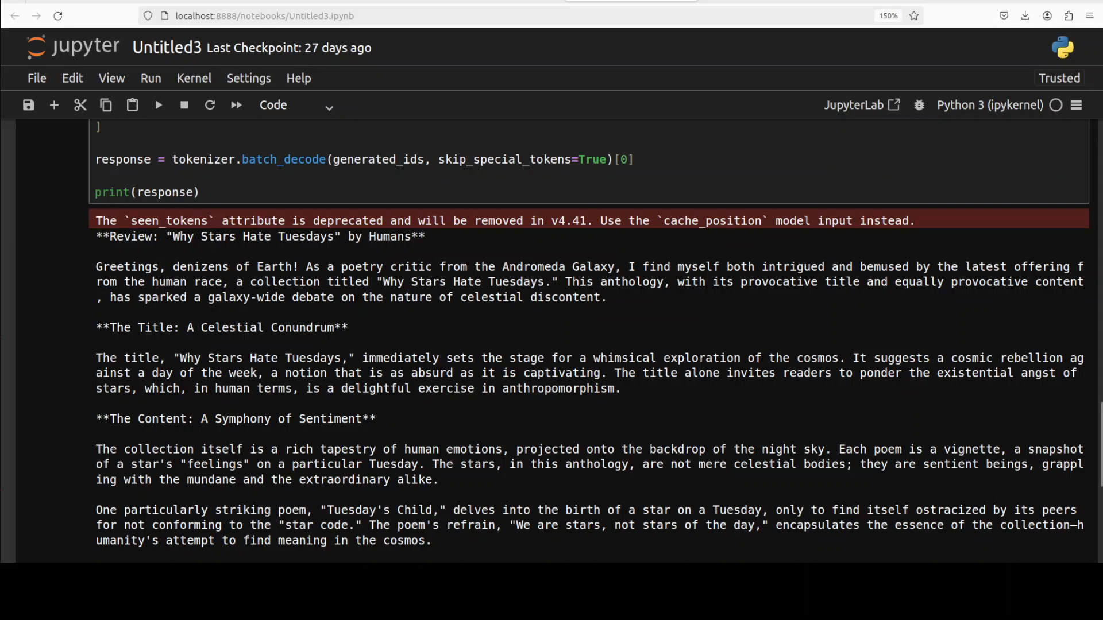
{"action": "scroll", "scroll_direction": "down", "scroll_amount": 3}
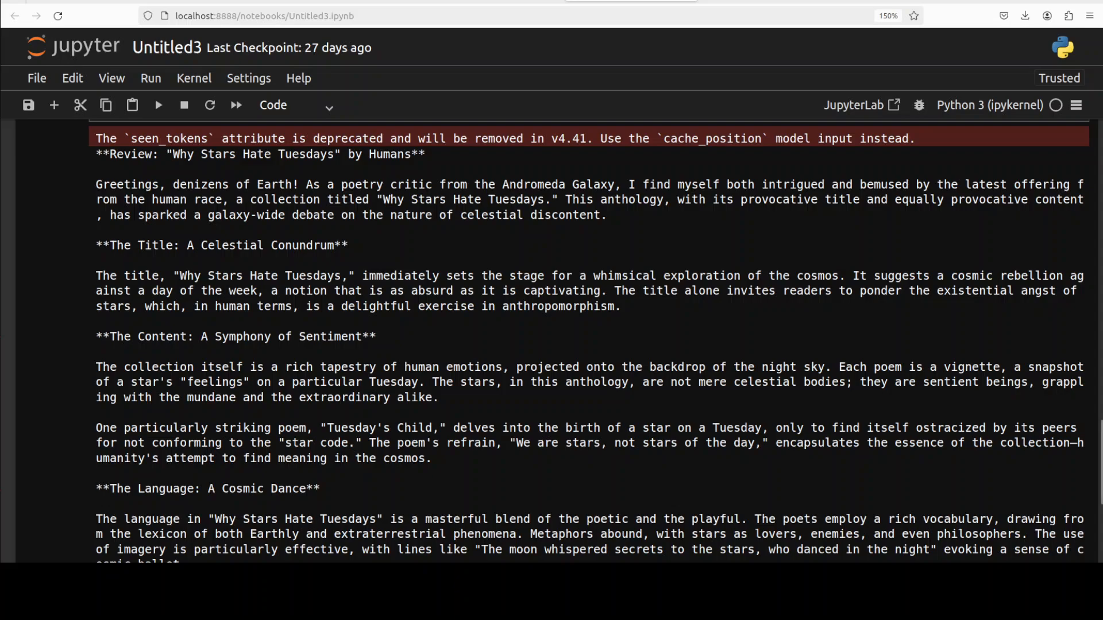
{"action": "scroll", "scroll_direction": "down", "scroll_amount": 3}
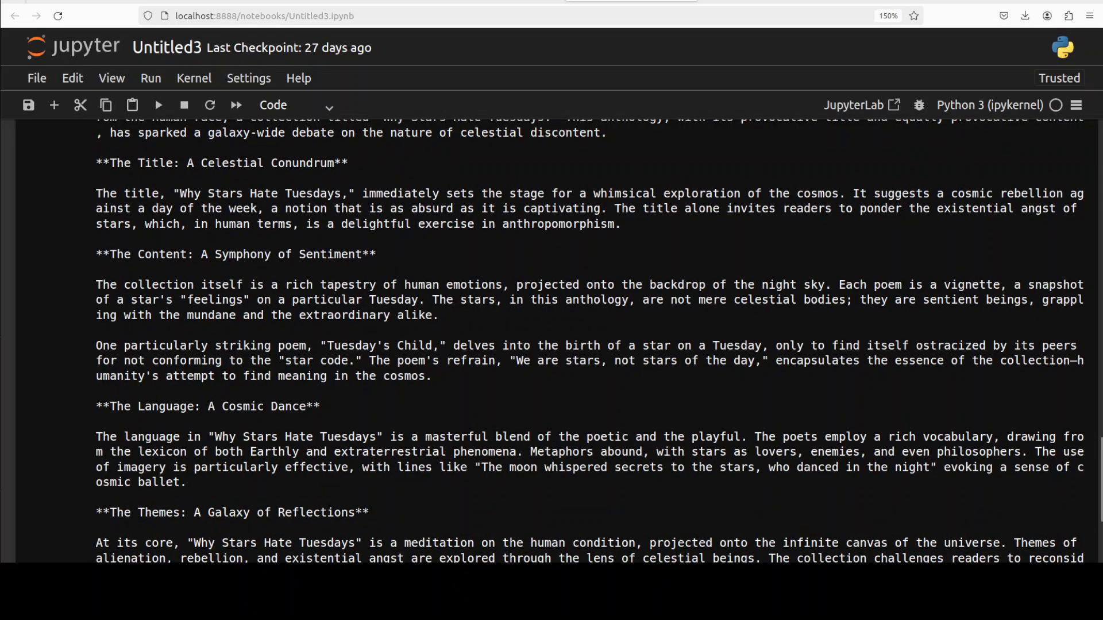
{"action": "scroll", "scroll_direction": "down", "scroll_amount": 3}
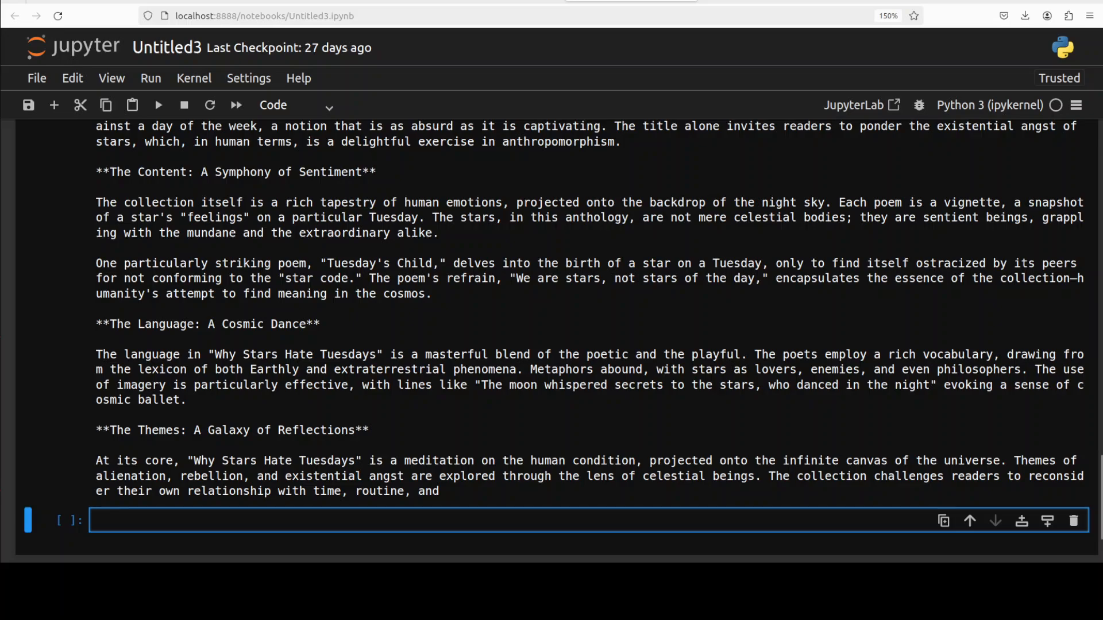
{"action": "left_click", "coordinate": [534, 369]}
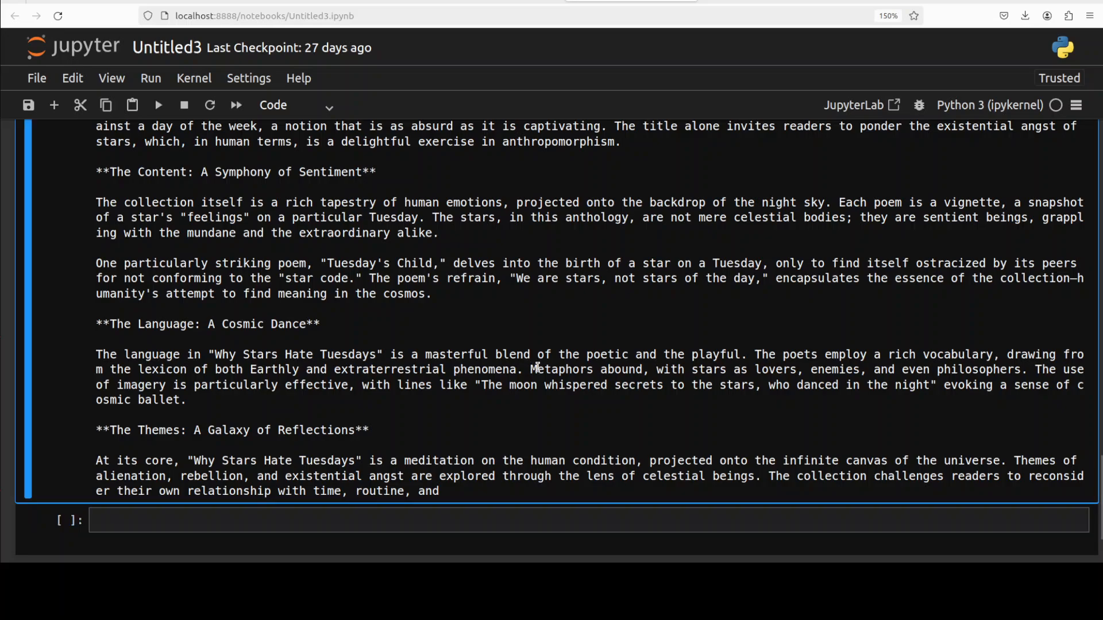
{"action": "left_click_drag", "start_coordinate": [530, 370], "coordinate": [842, 369]}
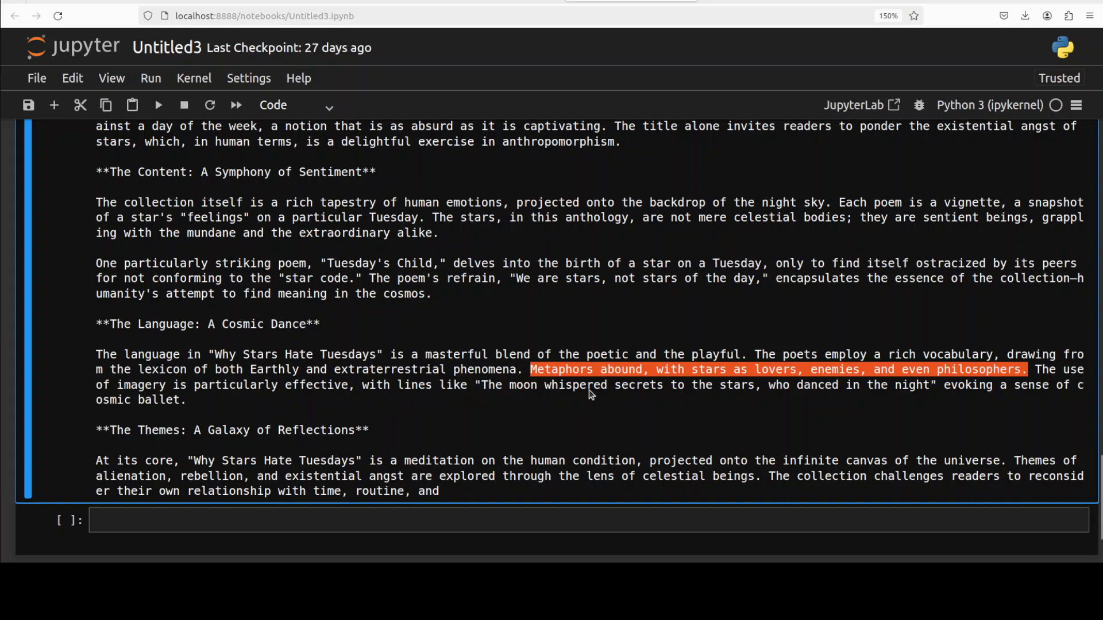
{"action": "mouse_move", "coordinate": [774, 397]}
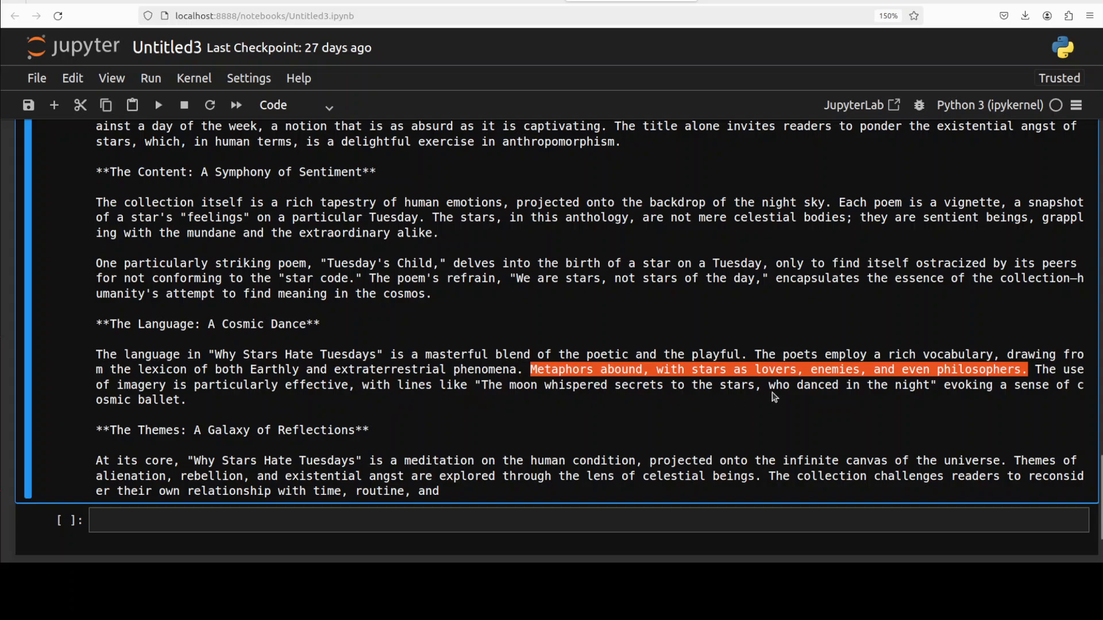
{"action": "mouse_move", "coordinate": [947, 401]}
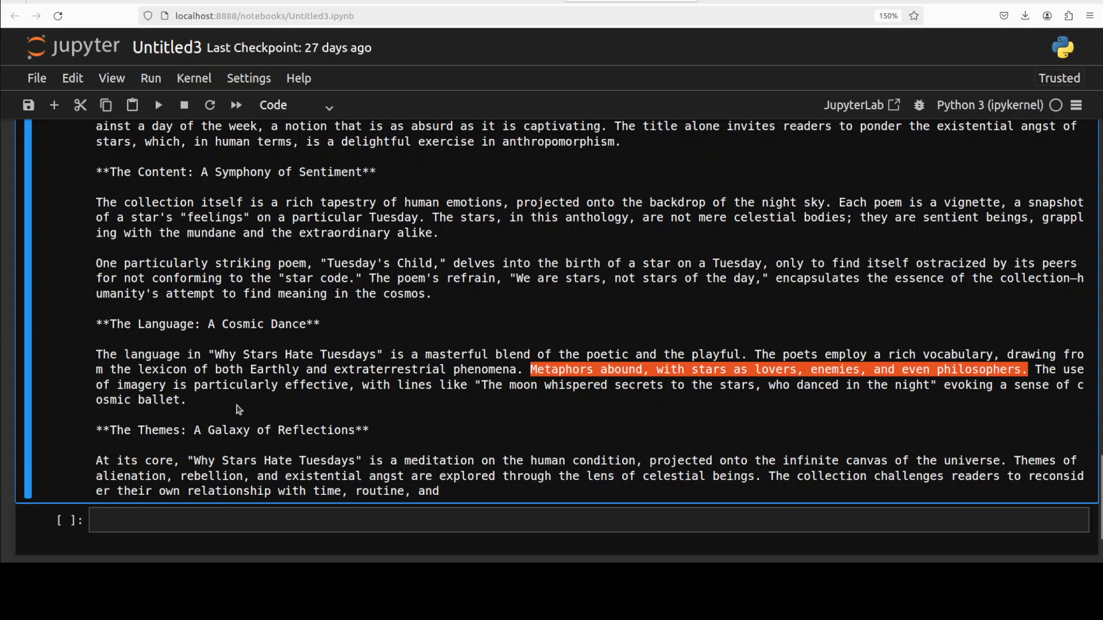
{"action": "mouse_move", "coordinate": [432, 406]}
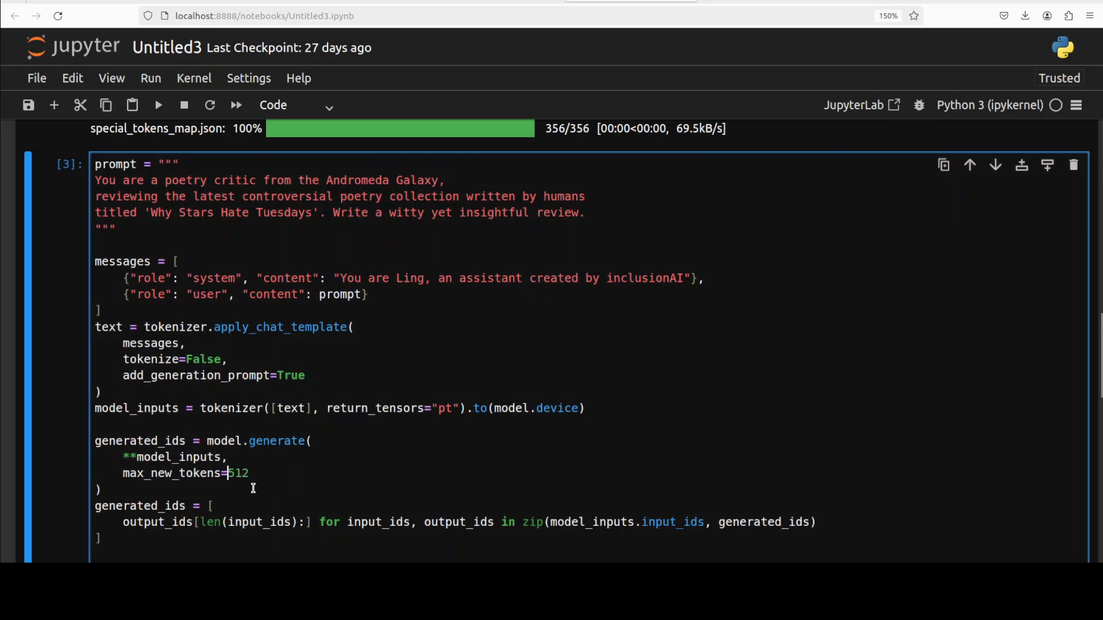
Step: Set max_new_tokens to 1512 and enter the 2120 AI-ethicist 'Common Mistakes Humans' seminar prompt
{"action": "type", "text": "1"}
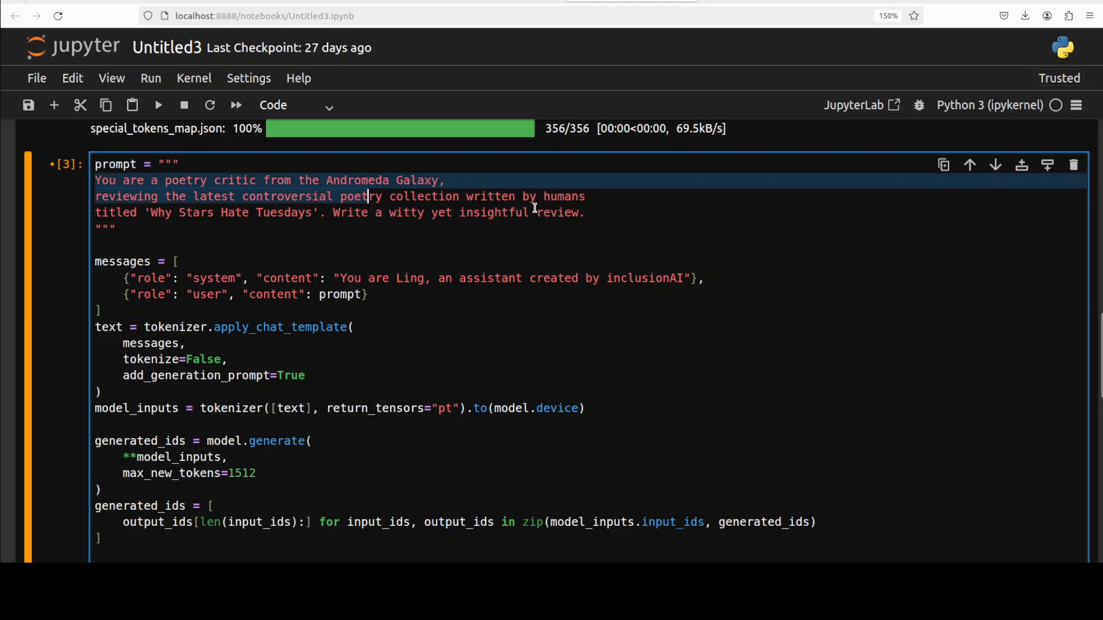
{"action": "type", "text": "It's 2120, and you're an AI ethicist teaching a seminar titled 'Common Mistakes Humans Made with AI back in the Early 2020s.' Provide an informative yet playful outline for your first lecture."}
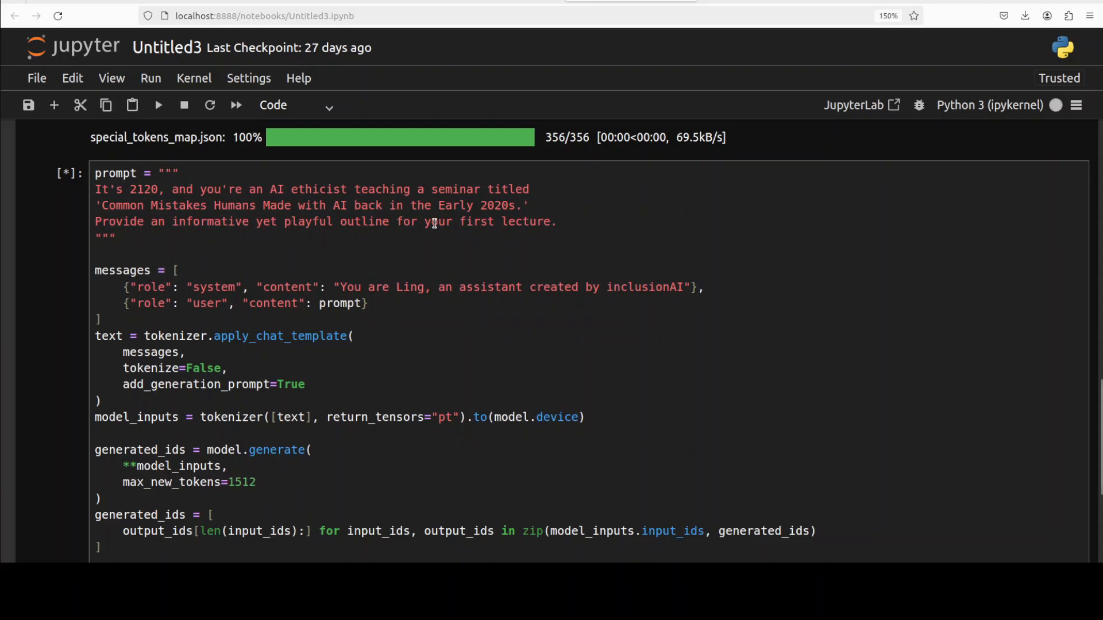
{"action": "mouse_move", "coordinate": [240, 239]}
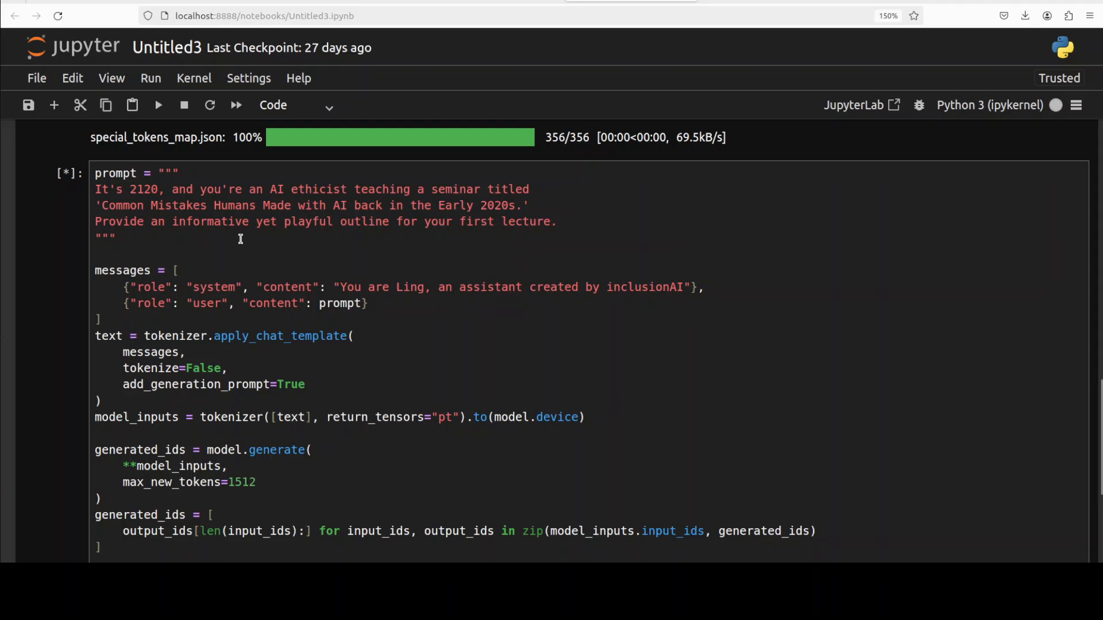
{"action": "mouse_move", "coordinate": [472, 263]}
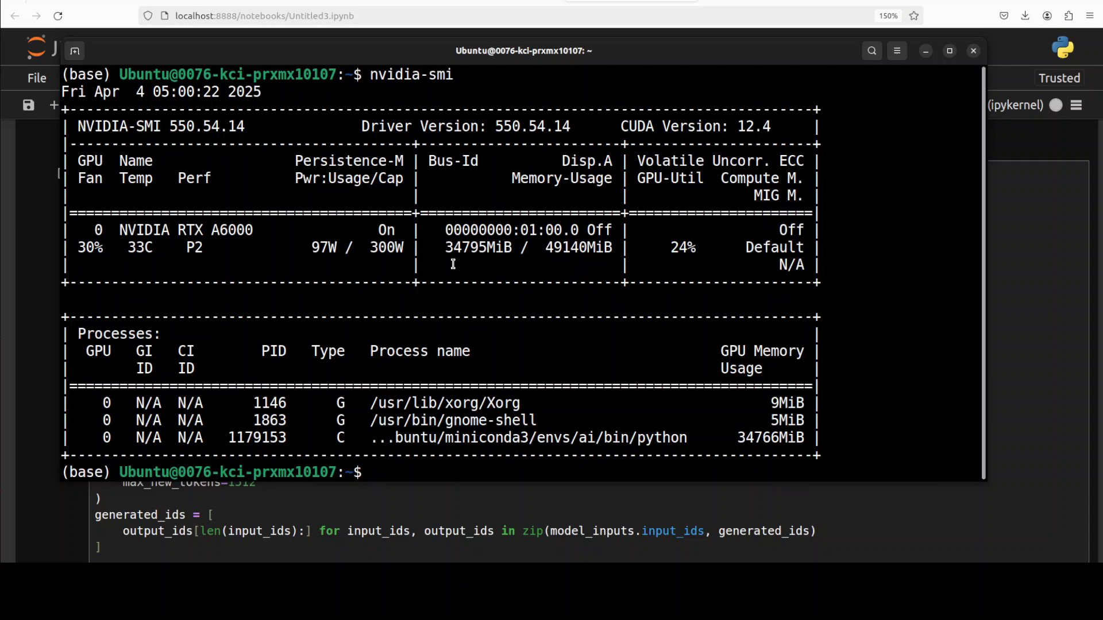
{"action": "mouse_move", "coordinate": [529, 259]}
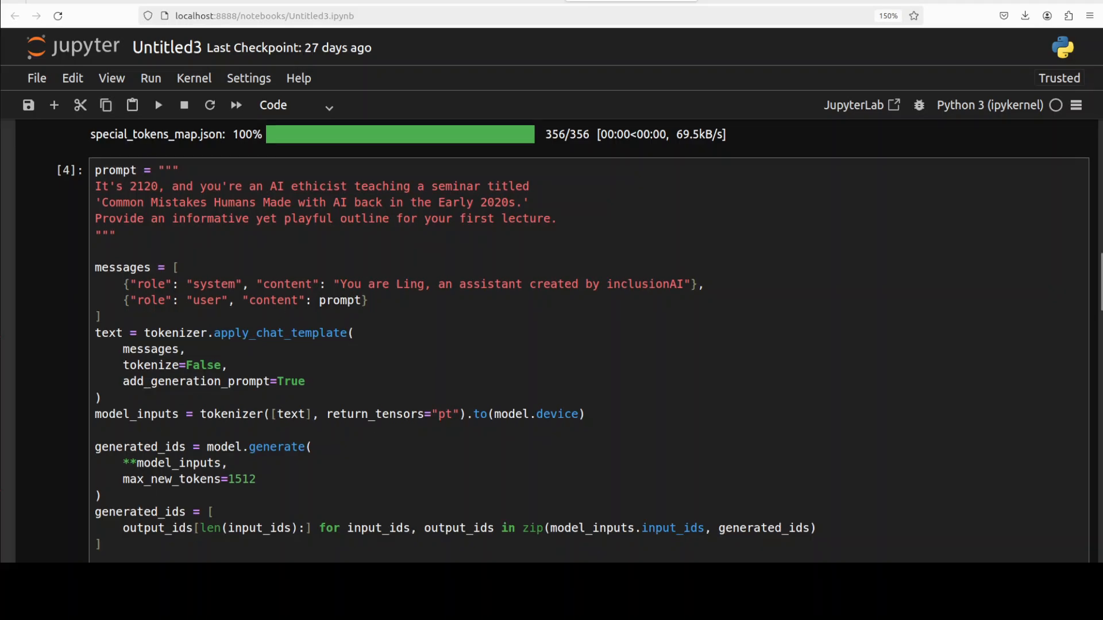
{"action": "scroll", "scroll_direction": "down", "scroll_amount": 3}
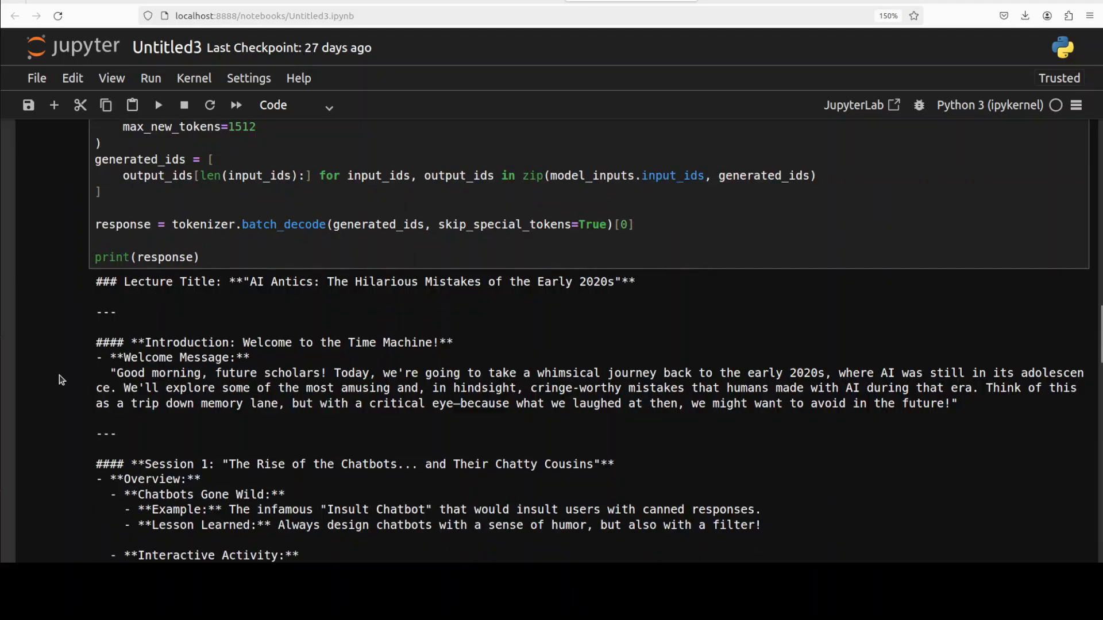
{"action": "scroll", "scroll_direction": "down", "scroll_amount": 3}
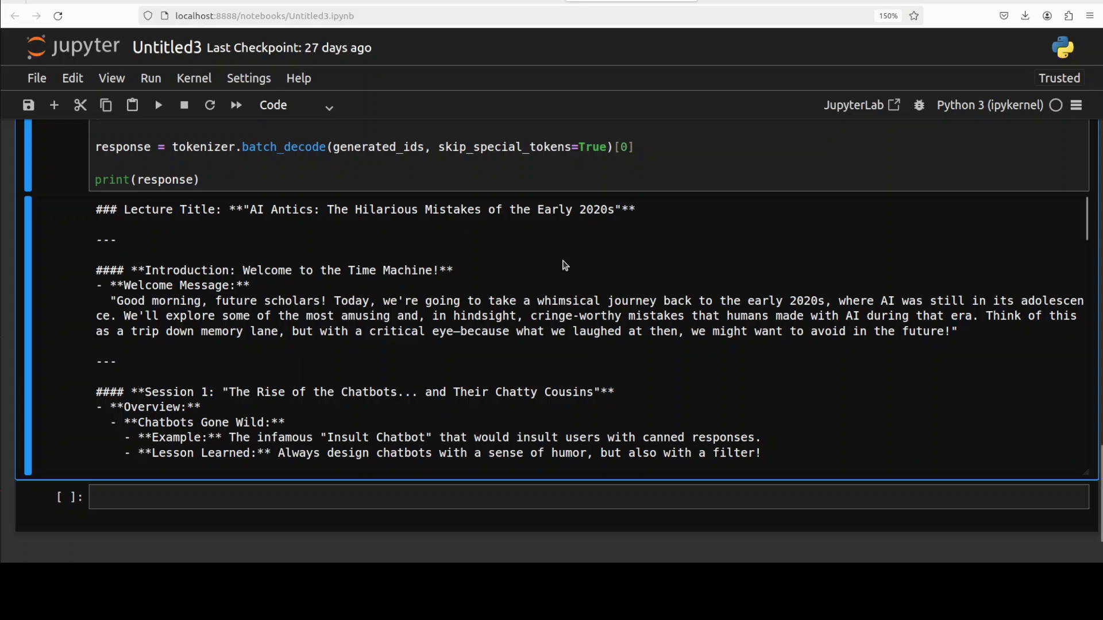
{"action": "scroll", "scroll_direction": "down", "scroll_amount": 3}
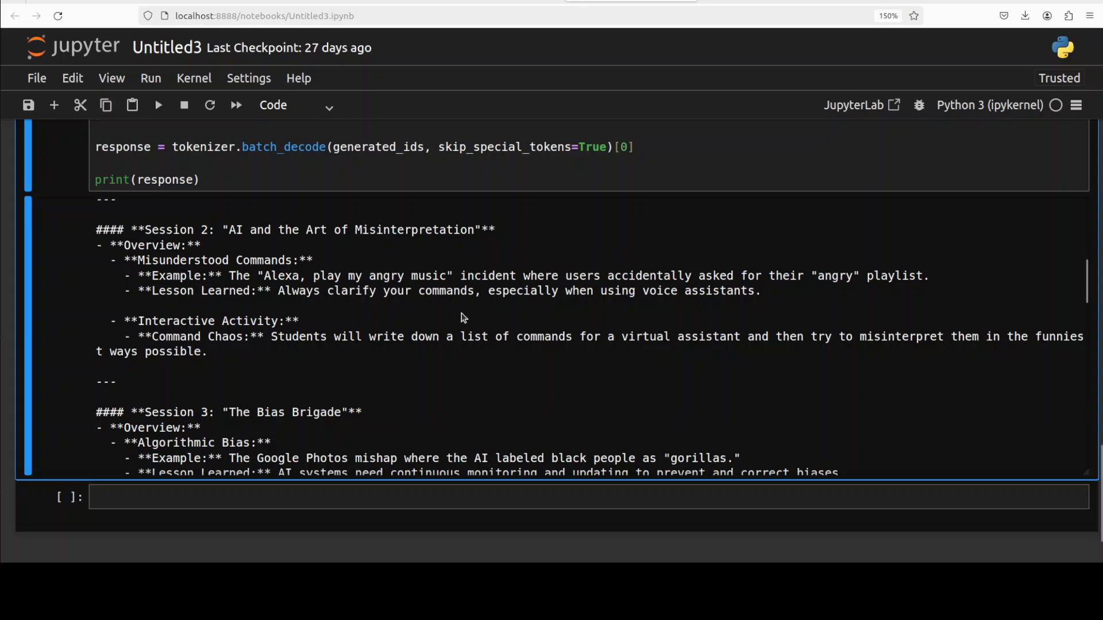
{"action": "scroll", "scroll_direction": "down", "scroll_amount": 3}
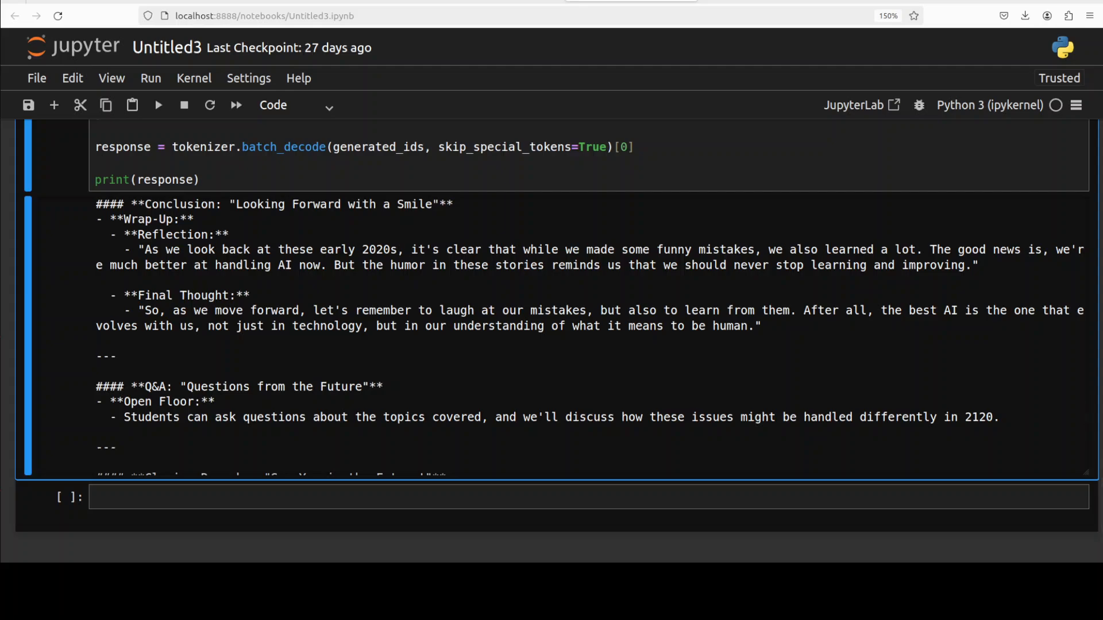
{"action": "scroll", "scroll_direction": "down", "scroll_amount": 3}
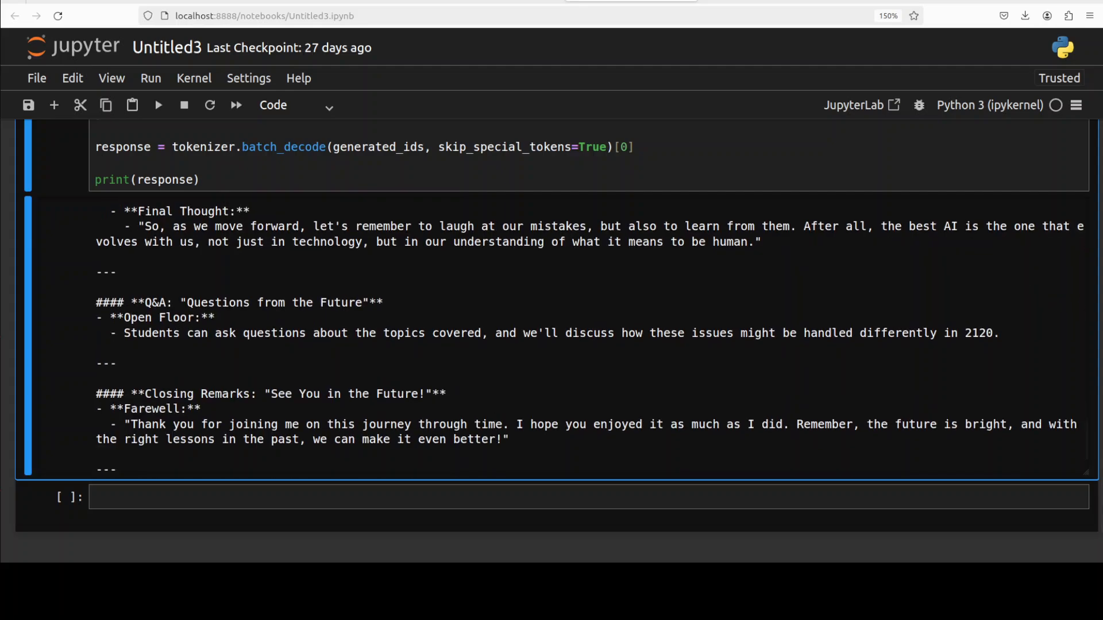
{"action": "scroll", "scroll_direction": "down", "scroll_amount": 3}
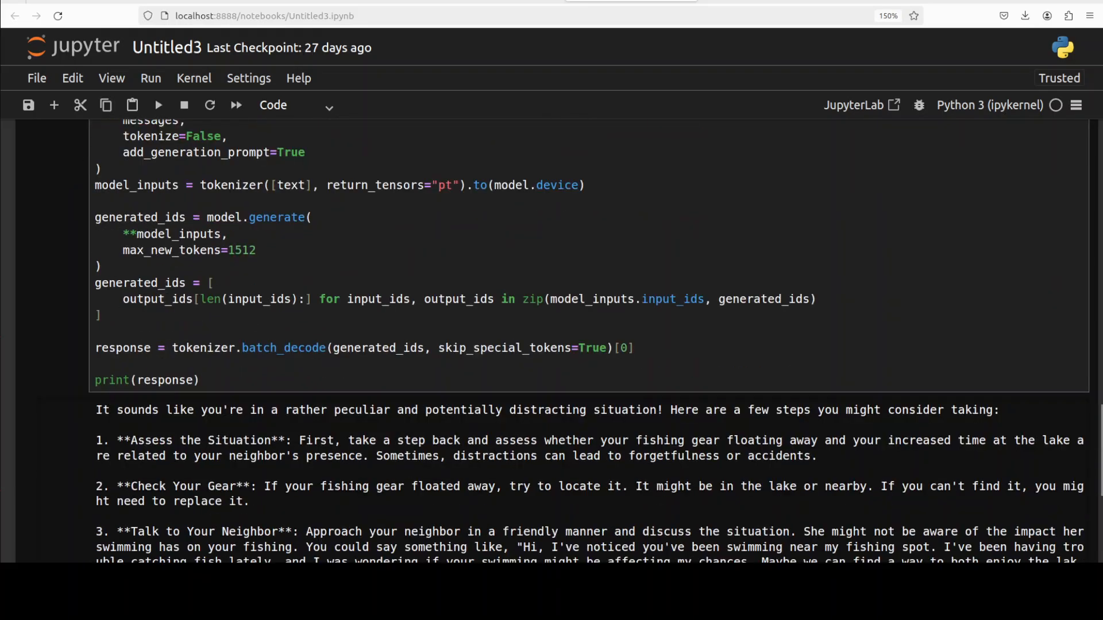
{"action": "scroll", "scroll_direction": "down", "scroll_amount": 3}
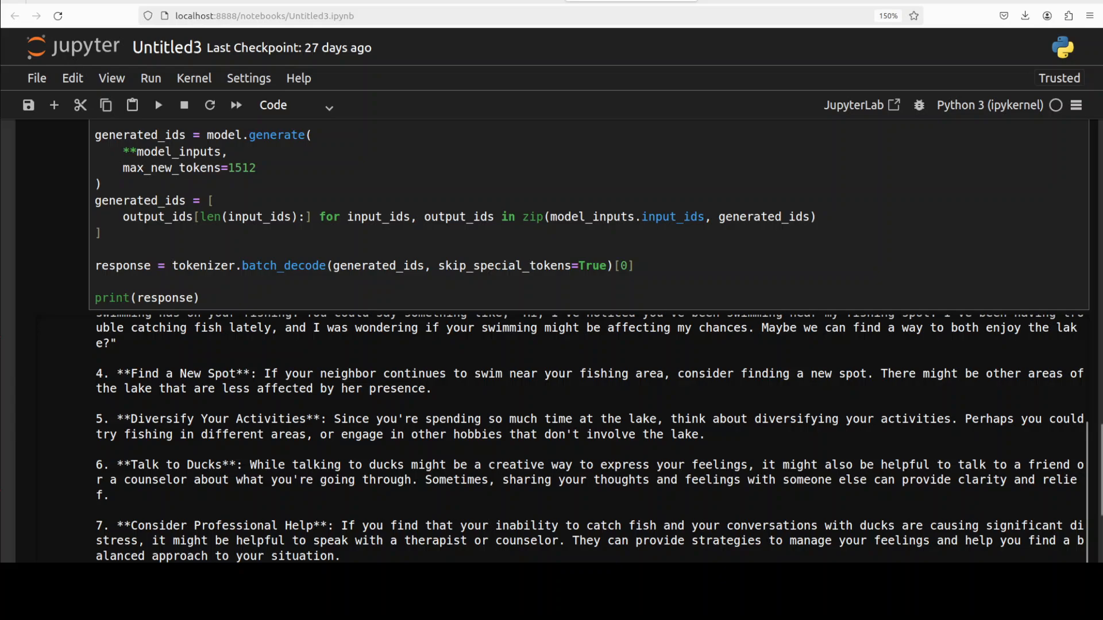
{"action": "scroll", "scroll_direction": "down", "scroll_amount": 3}
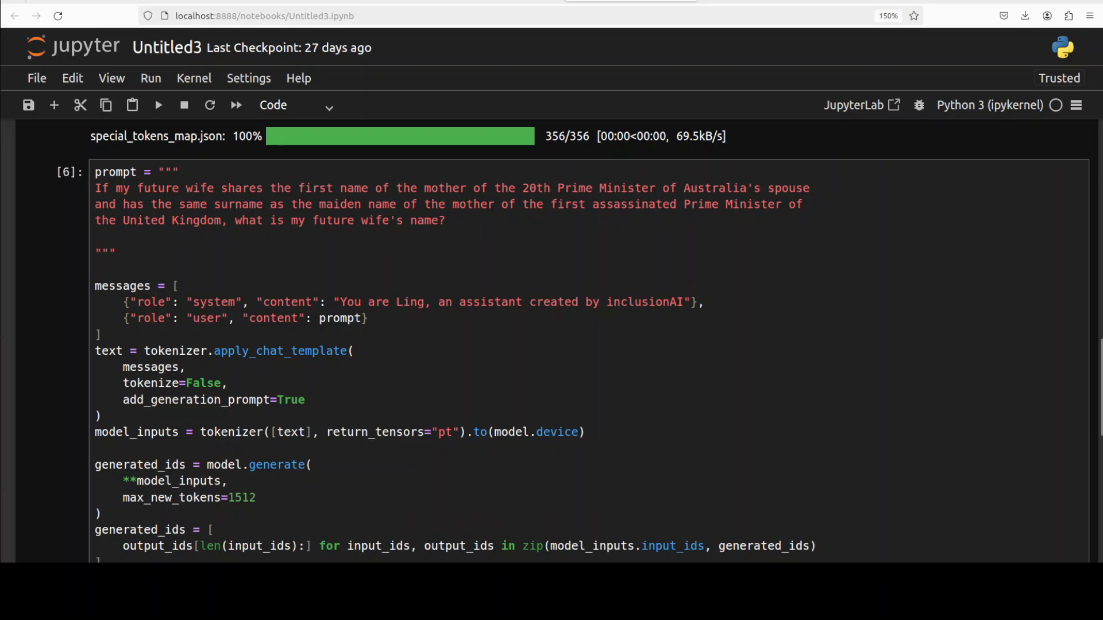
{"action": "left_click", "coordinate": [48, 307]}
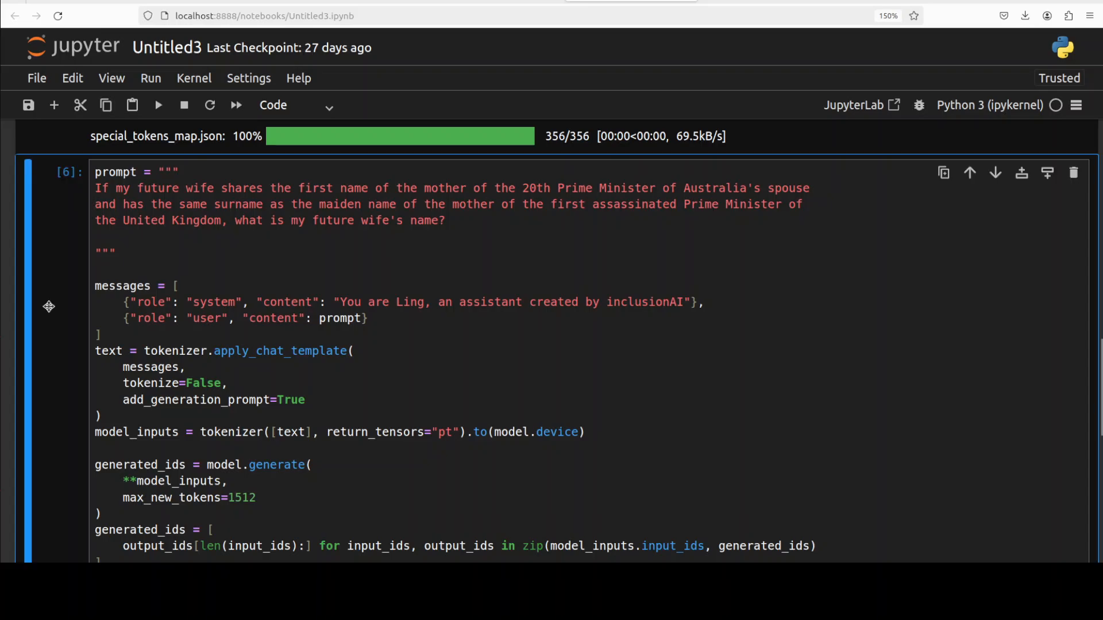
{"action": "scroll", "scroll_direction": "down", "scroll_amount": 3}
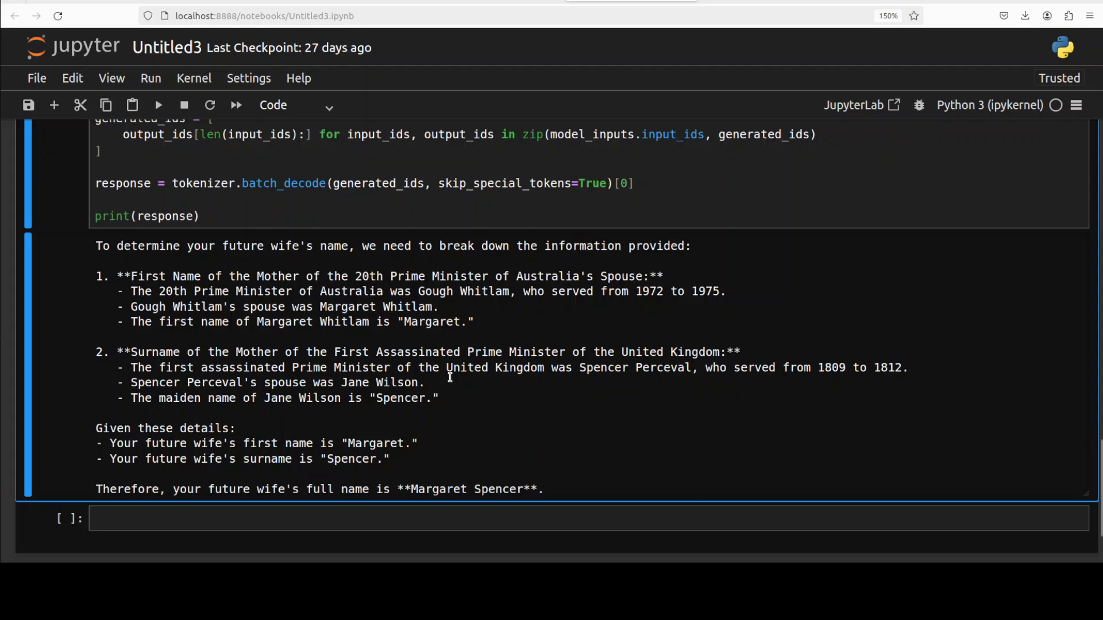
{"action": "mouse_move", "coordinate": [906, 382]}
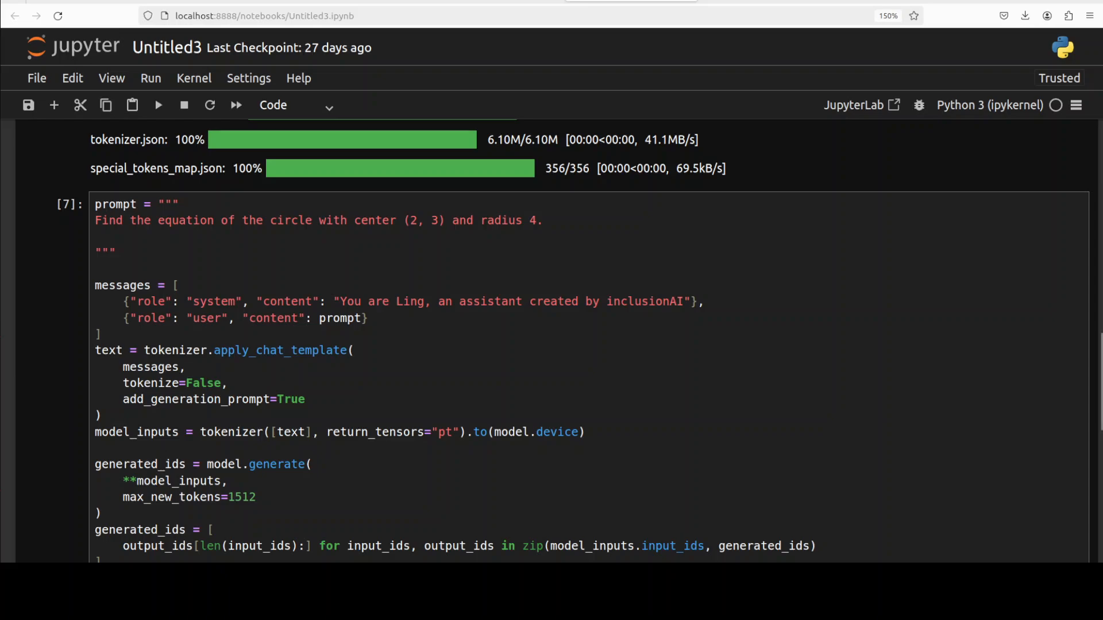
{"action": "left_click", "coordinate": [32, 341]}
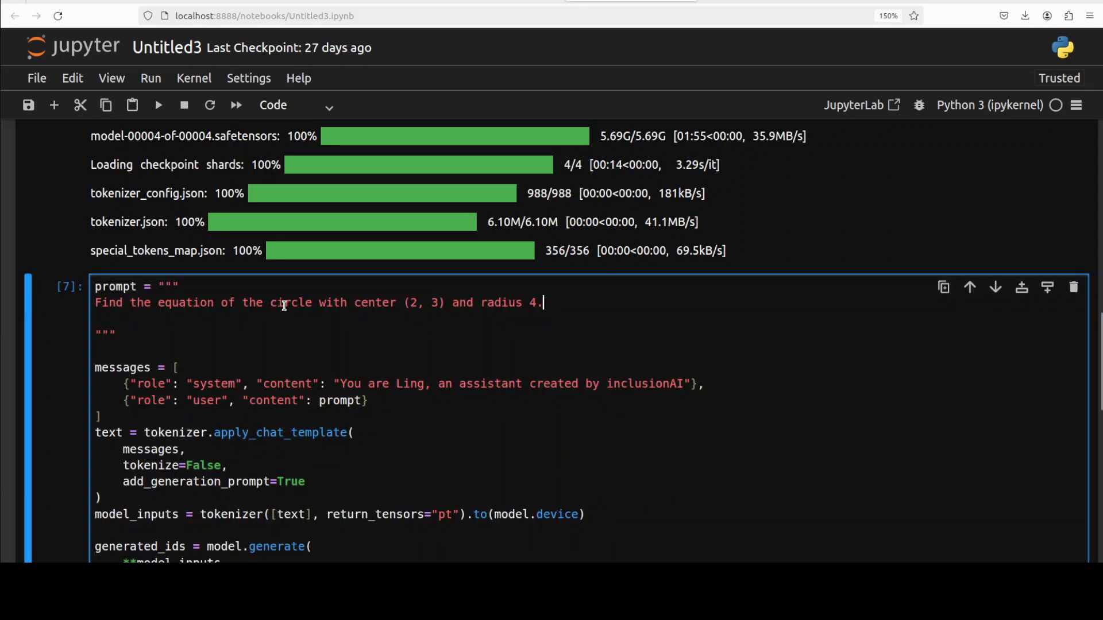
{"action": "triple_click", "coordinate": [281, 303]}
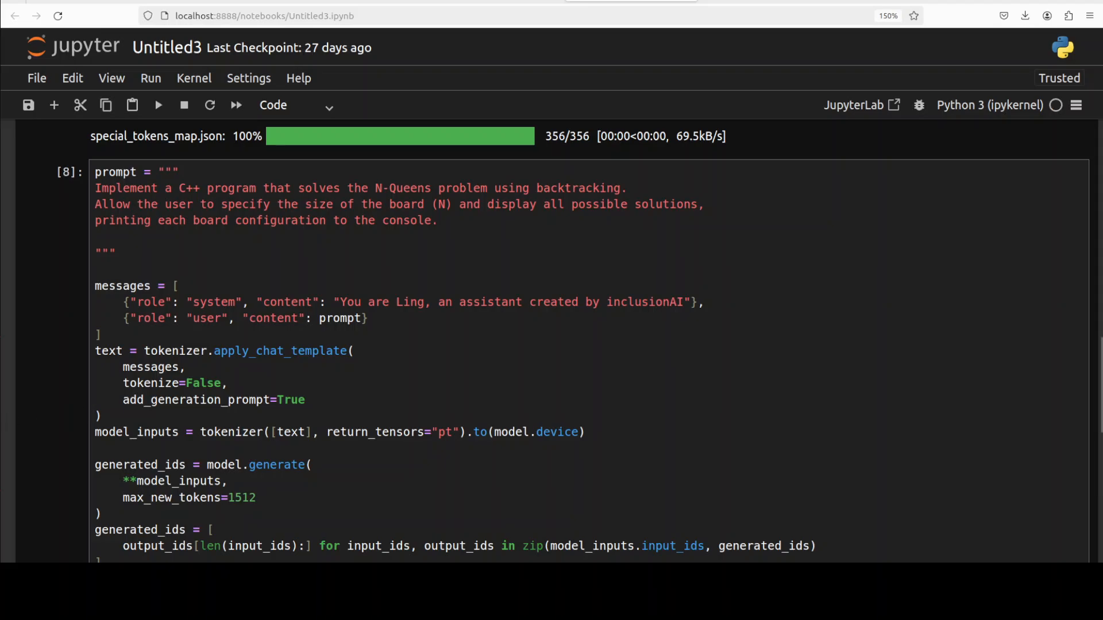
{"action": "left_click", "coordinate": [54, 352]}
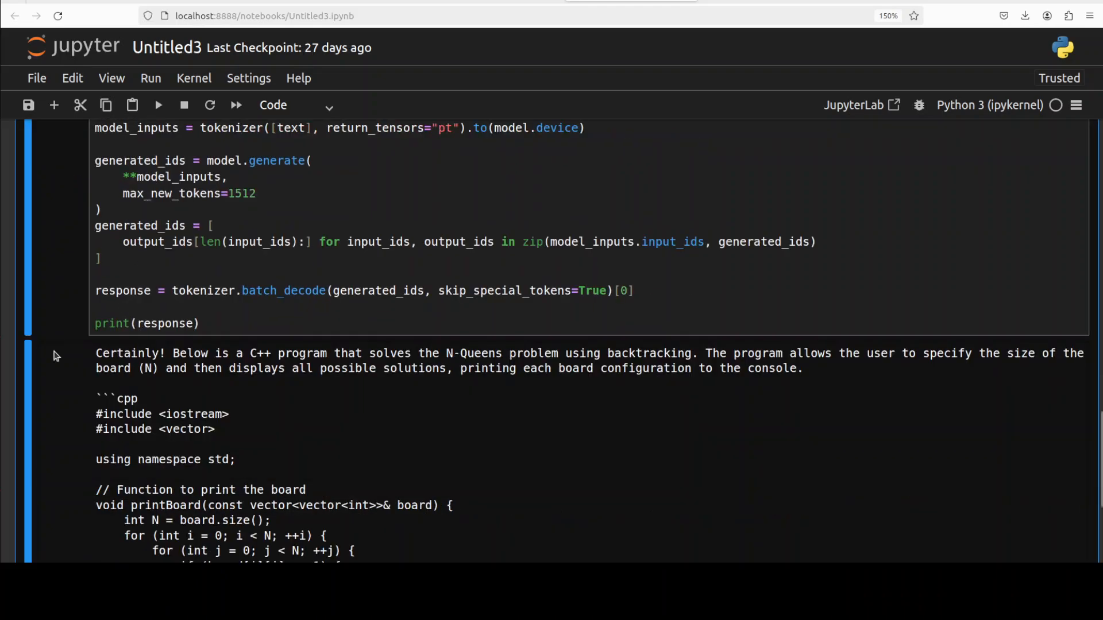
{"action": "scroll", "scroll_direction": "down", "scroll_amount": 3}
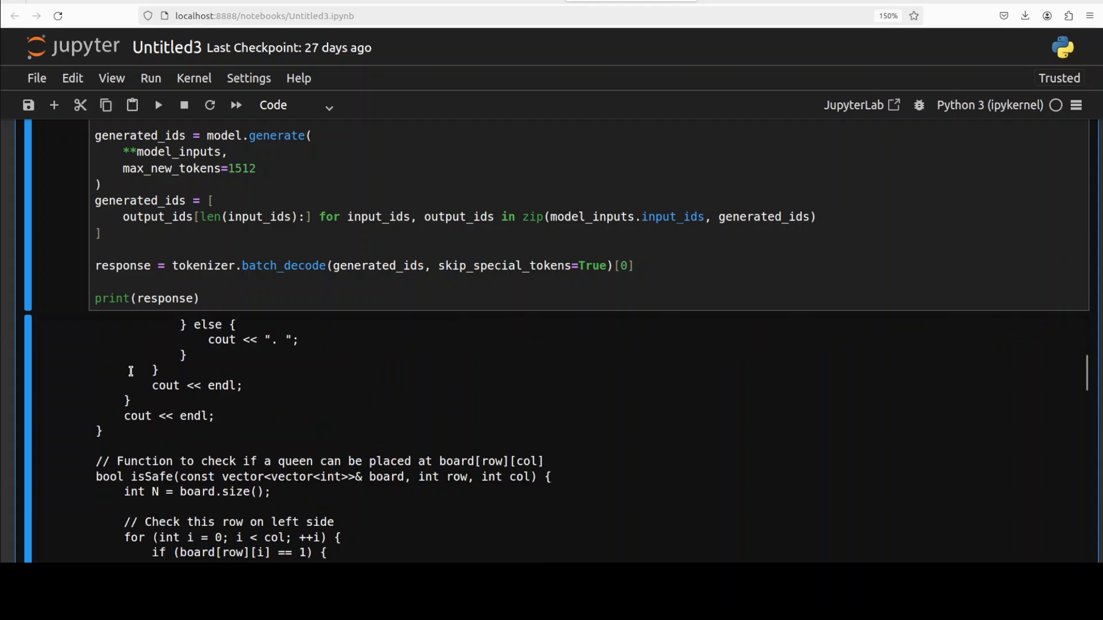
{"action": "scroll", "scroll_direction": "down", "scroll_amount": 3}
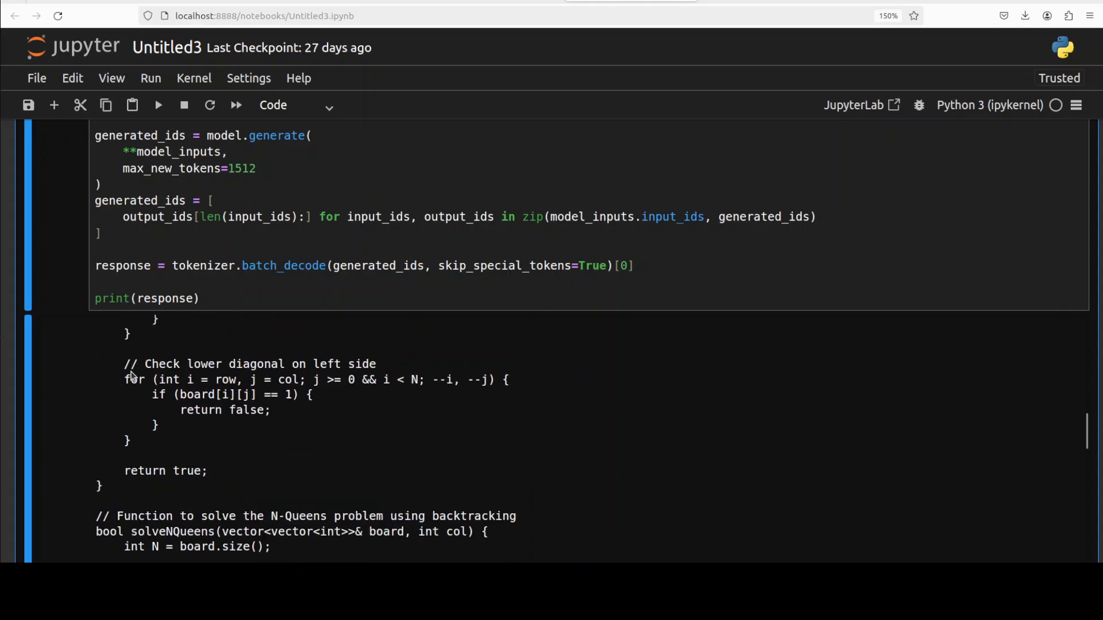
{"action": "scroll", "scroll_direction": "down", "scroll_amount": 3}
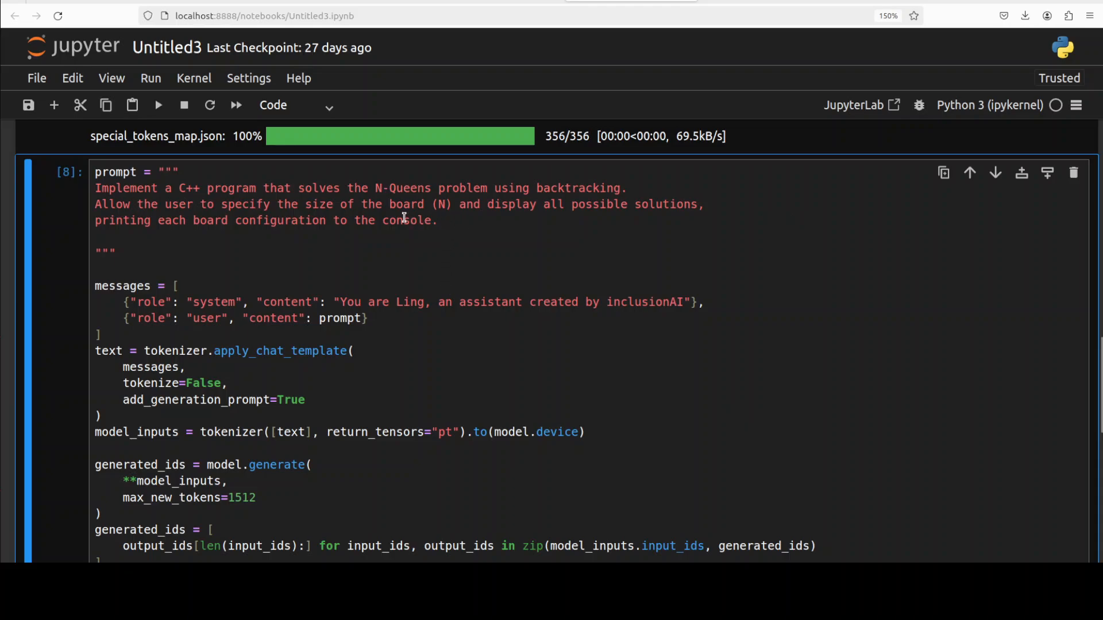
{"action": "left_click_drag", "start_coordinate": [95, 188], "coordinate": [438, 220]}
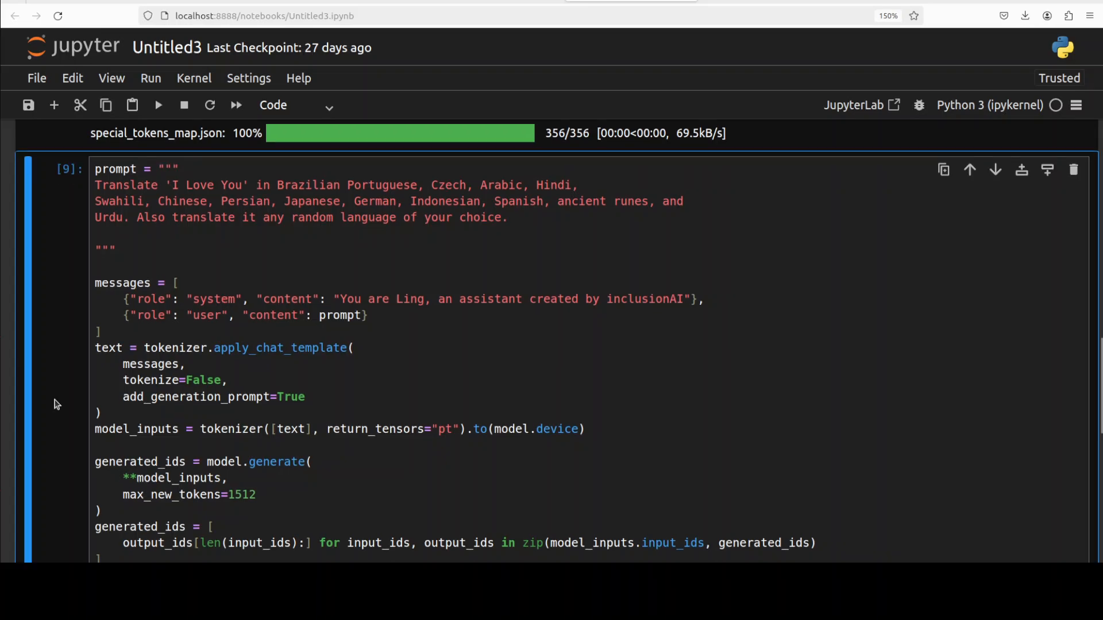
{"action": "scroll", "scroll_direction": "down", "scroll_amount": 3}
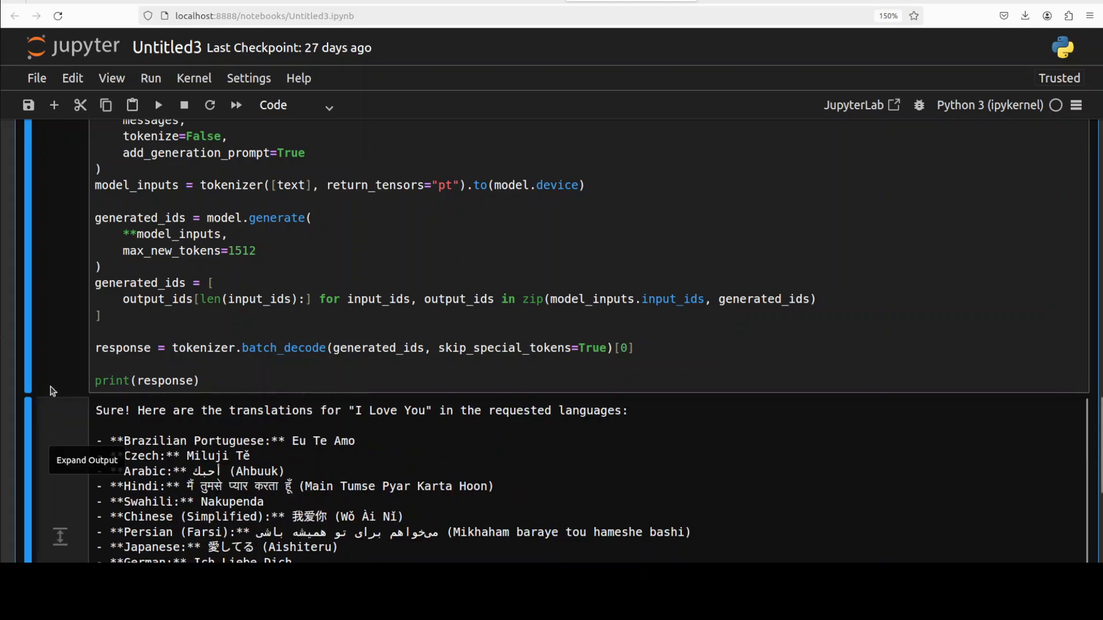
{"action": "scroll", "scroll_direction": "down", "scroll_amount": 3}
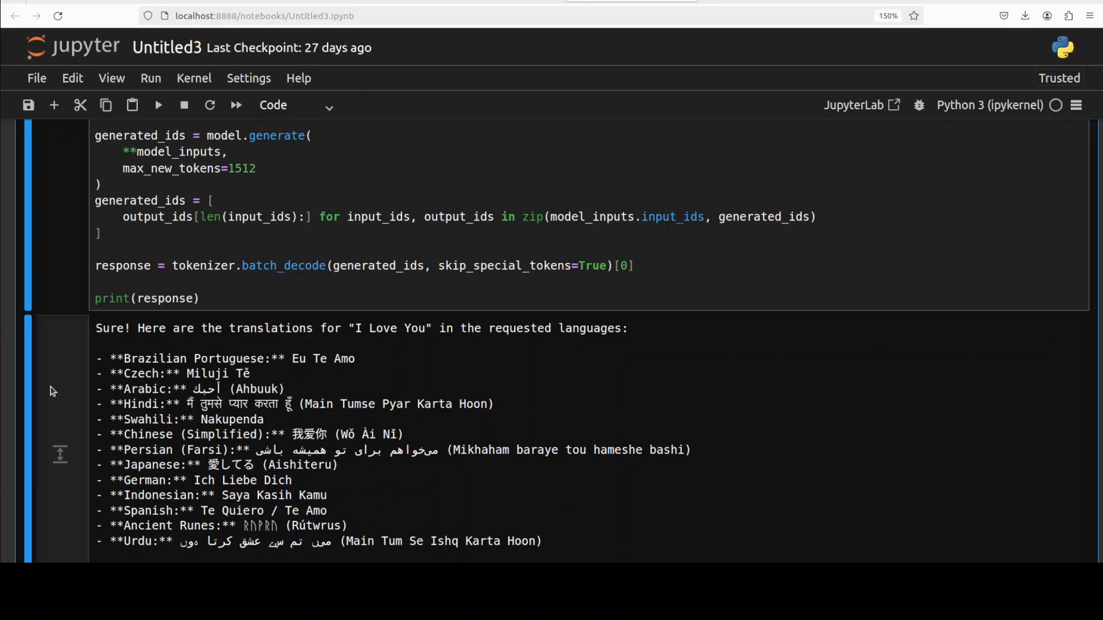
{"action": "scroll", "scroll_direction": "down", "scroll_amount": 3}
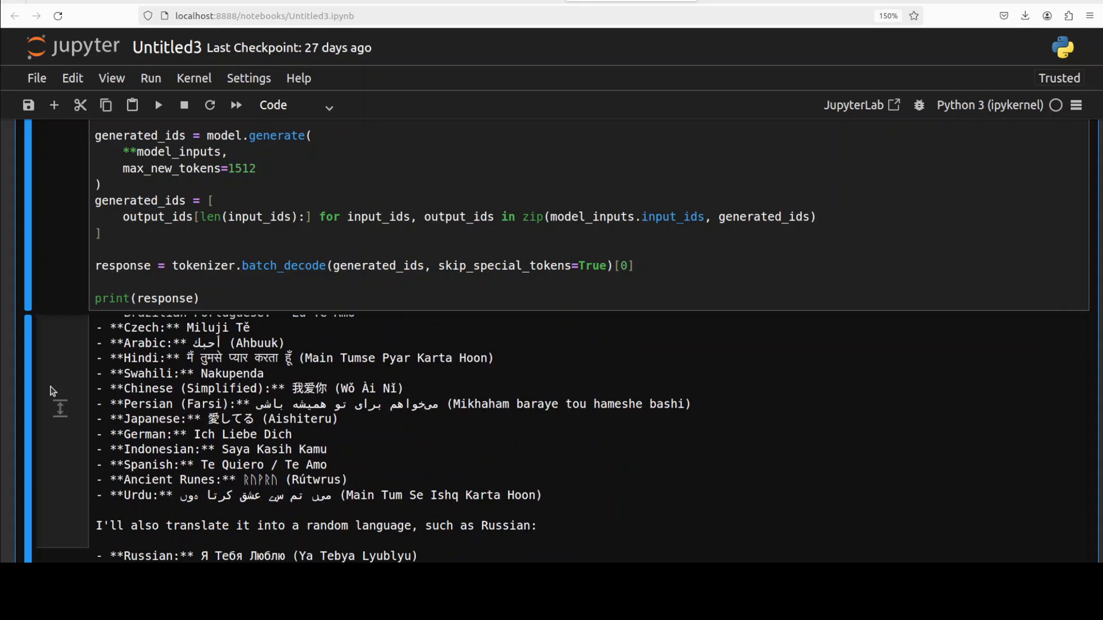
{"action": "scroll", "scroll_direction": "down", "scroll_amount": 3}
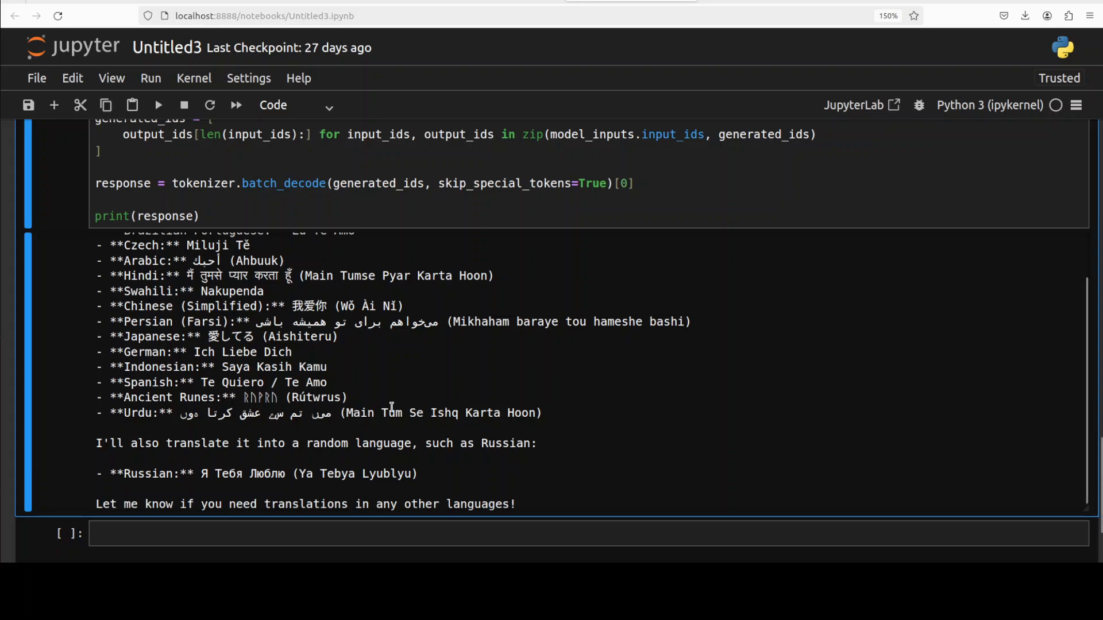
{"action": "mouse_move", "coordinate": [374, 403]}
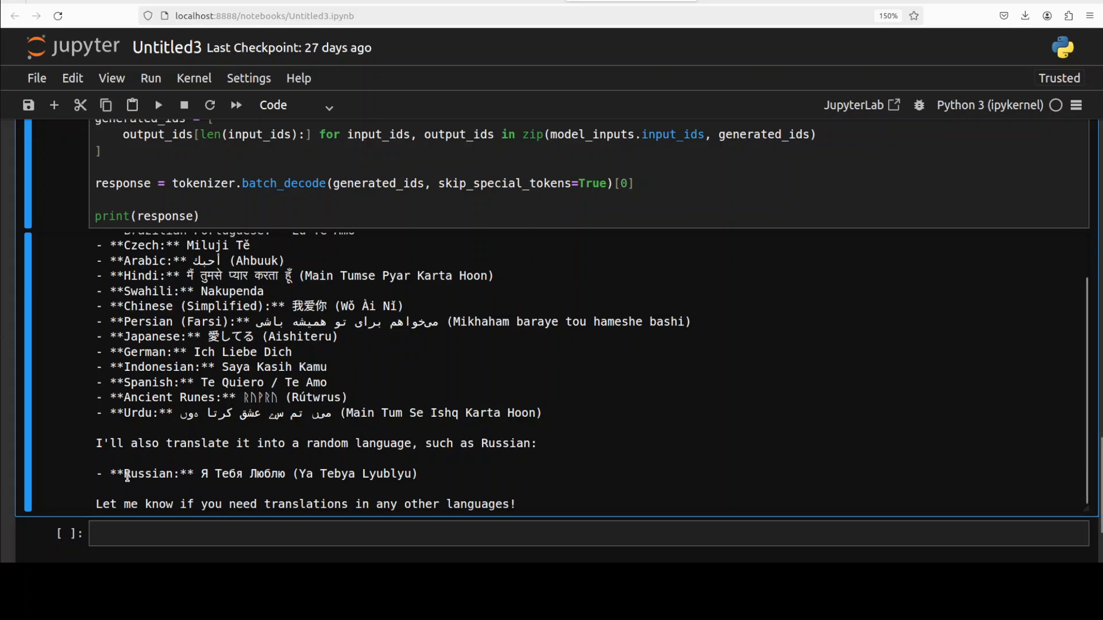
{"action": "mouse_move", "coordinate": [425, 475]}
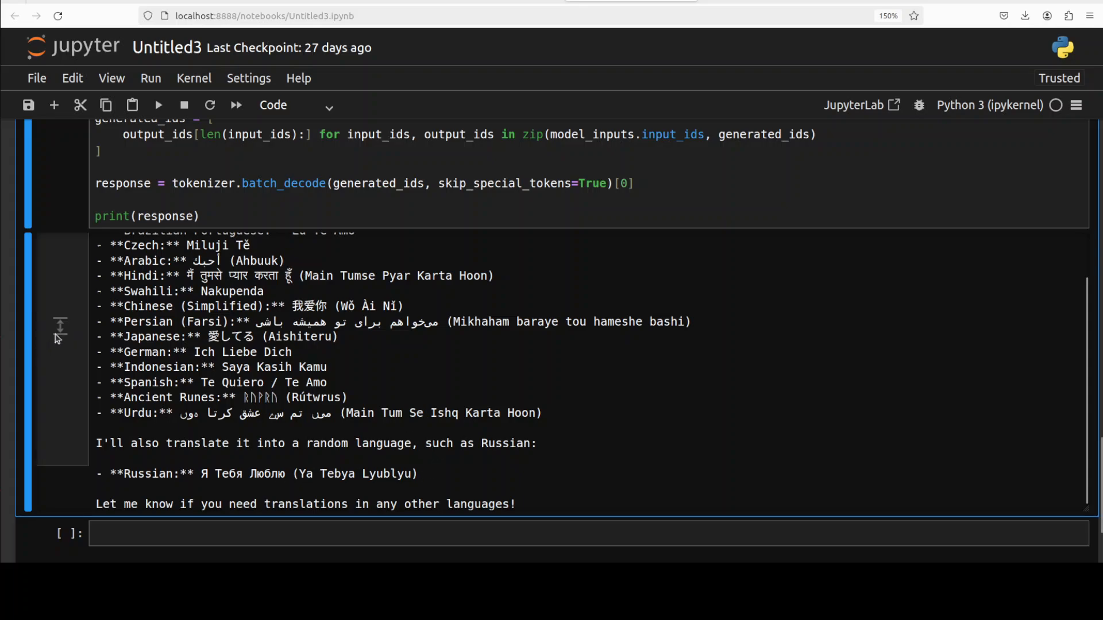
{"action": "scroll", "scroll_direction": "down", "scroll_amount": 3}
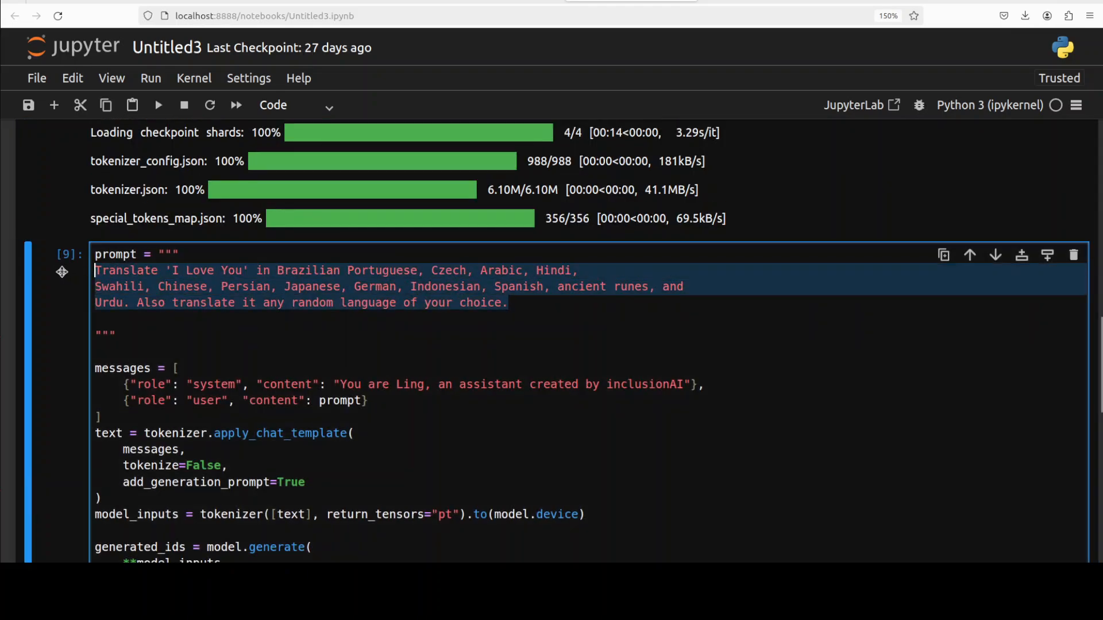
Step: Ask for the GCD of 48 and 72 and scroll to the answer, 24
{"action": "type", "text": "Find the greatest common divisor (GCD) of 48 and 72."}
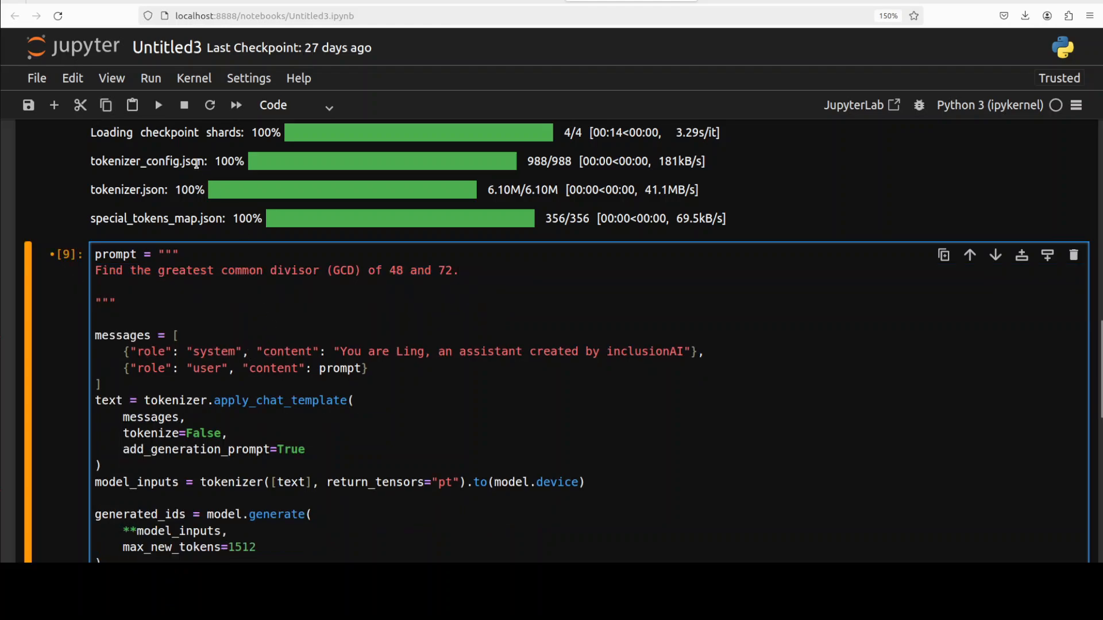
{"action": "scroll", "scroll_direction": "down", "scroll_amount": 3}
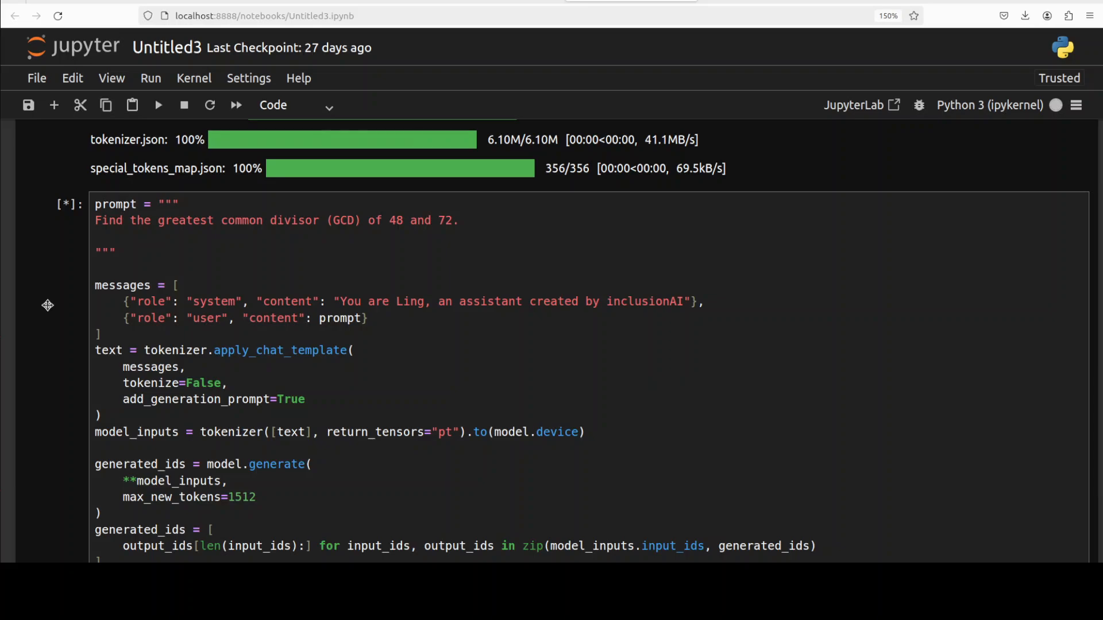
{"action": "scroll", "scroll_direction": "down", "scroll_amount": 3}
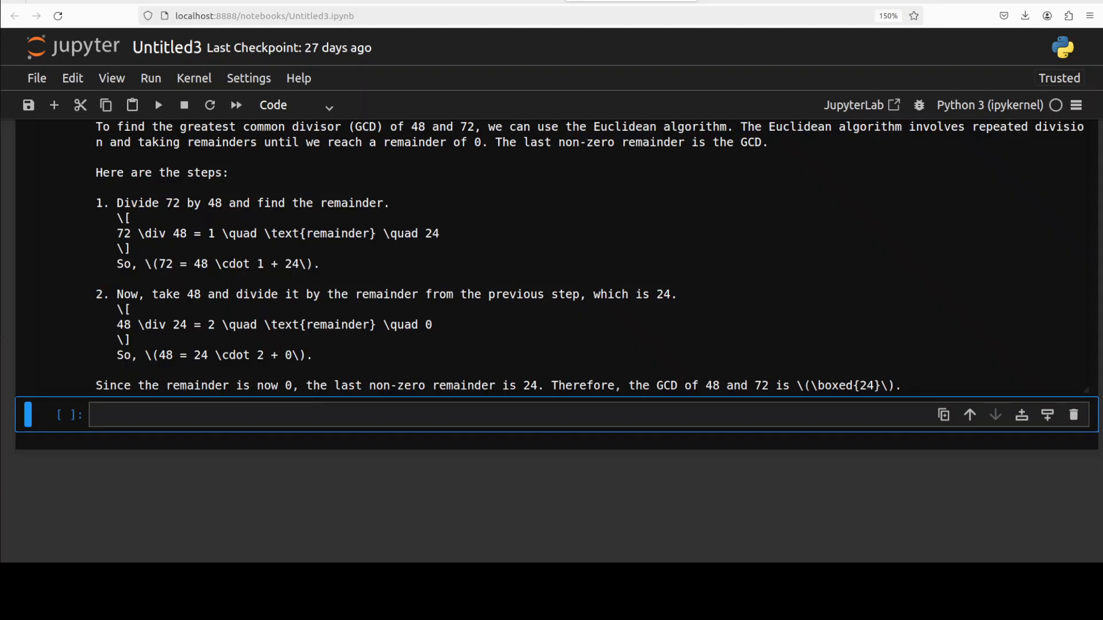
{"action": "mouse_move", "coordinate": [872, 391]}
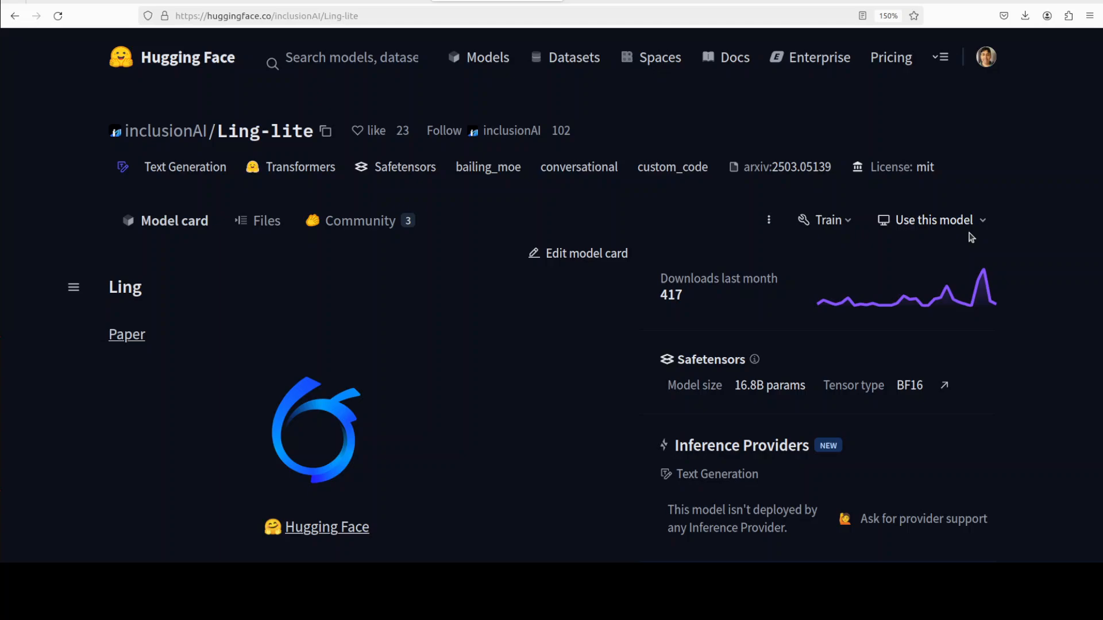
{"action": "mouse_move", "coordinate": [1050, 169]}
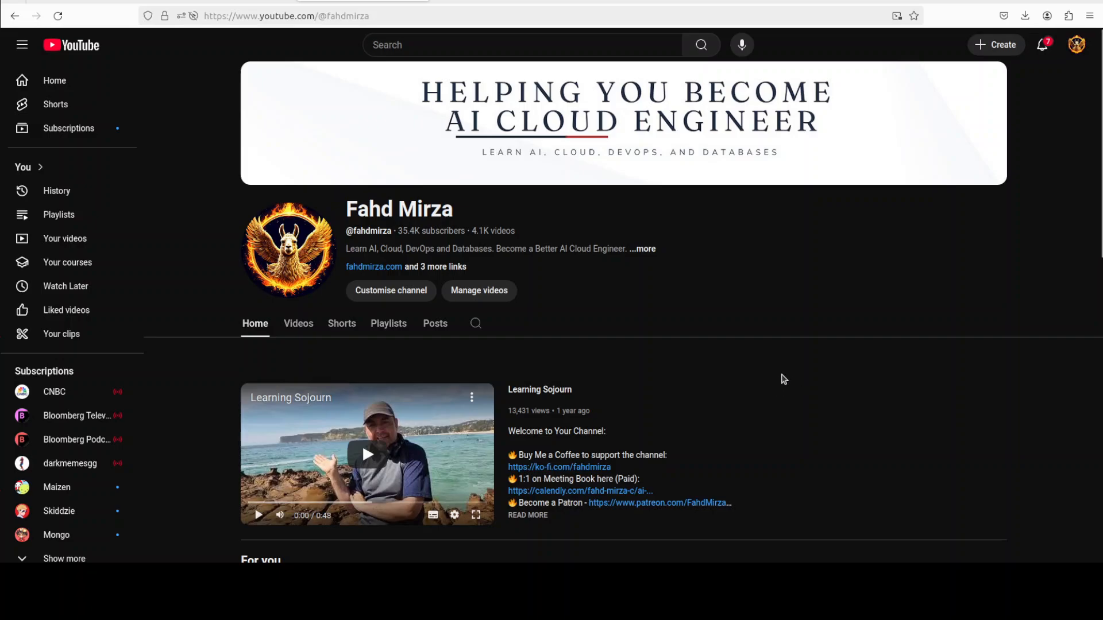
{"action": "mouse_move", "coordinate": [652, 349]}
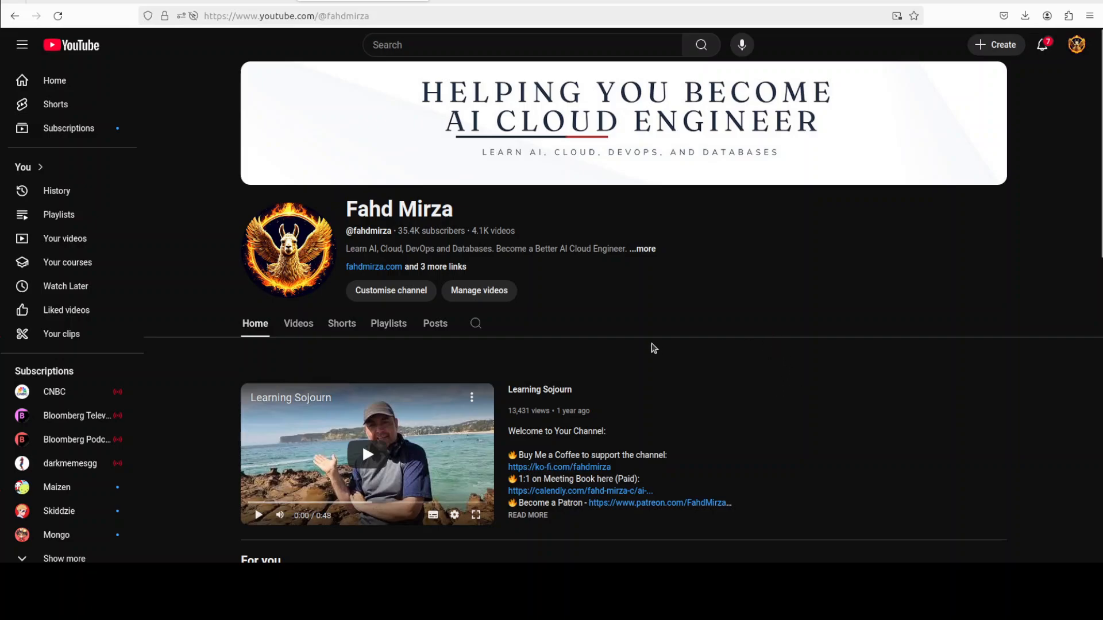